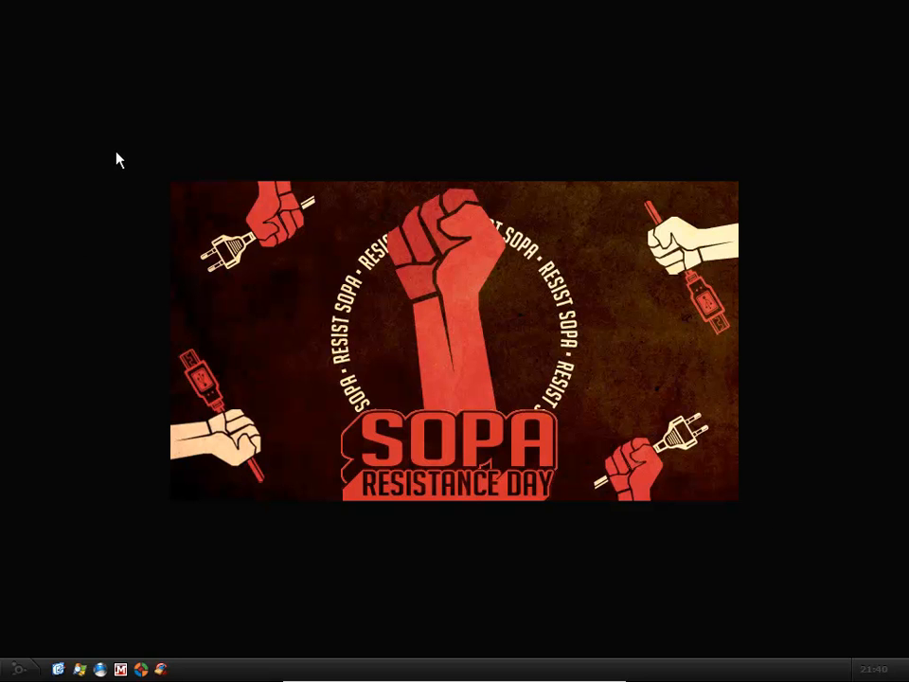
{"action": "mouse_move", "coordinate": [203, 125]}
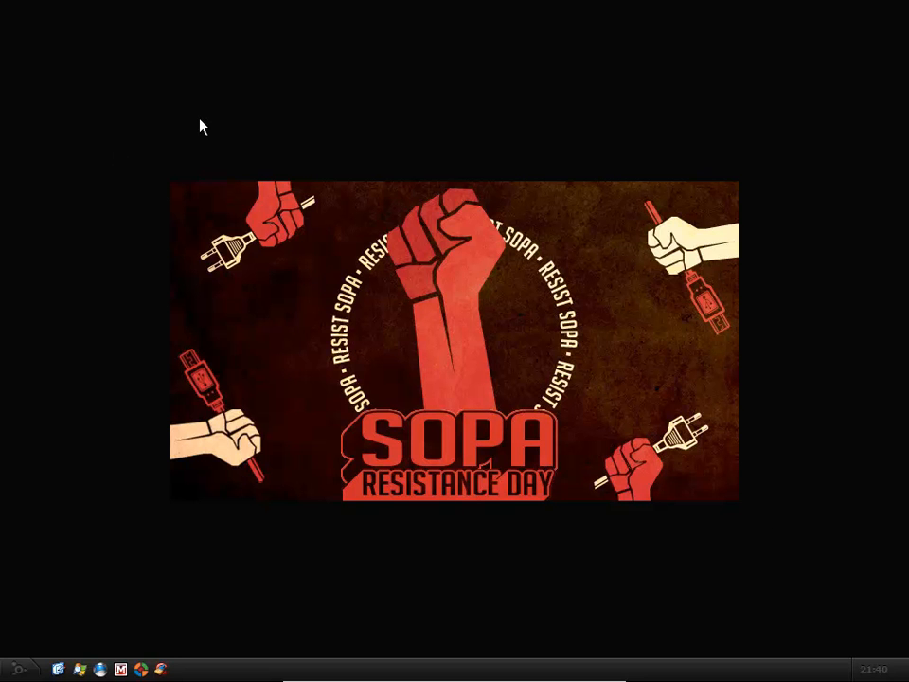
{"action": "mouse_move", "coordinate": [227, 97]}
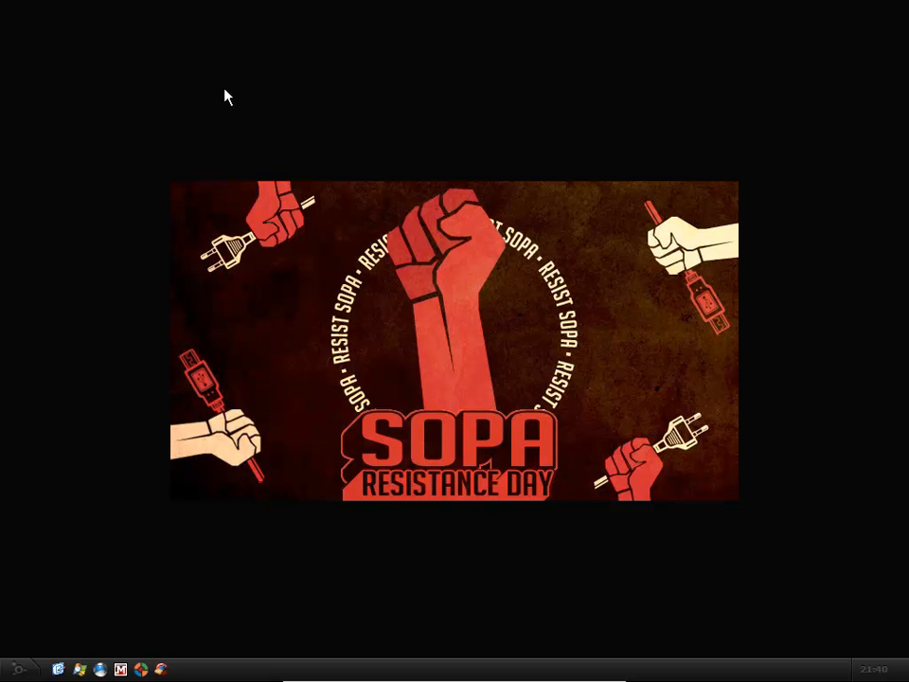
{"action": "mouse_move", "coordinate": [210, 99]}
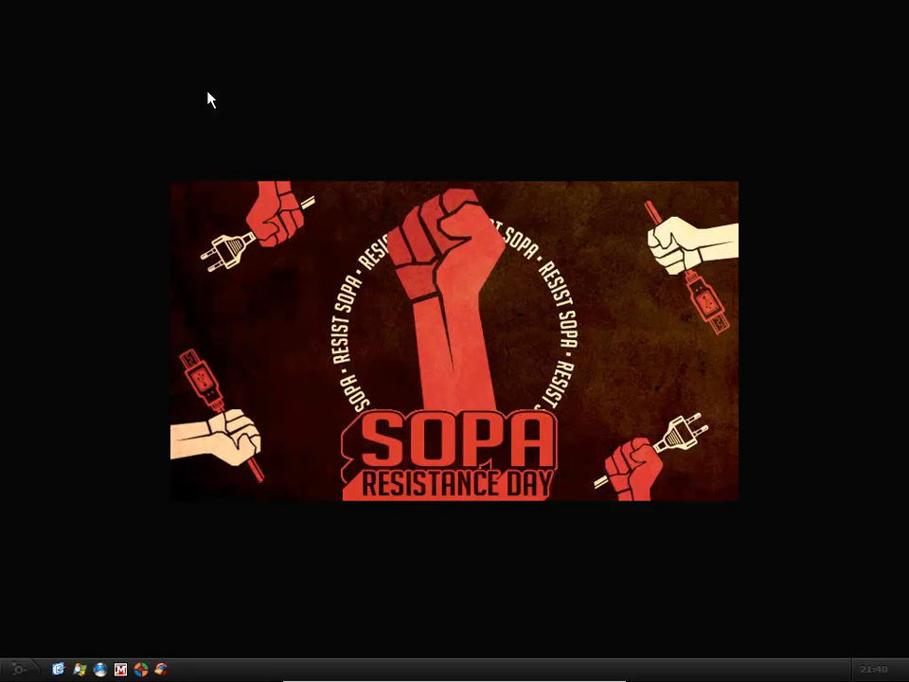
Step: Create a new text document on the desktop and name it regbackup.cmd
{"action": "right_click", "coordinate": [210, 98]}
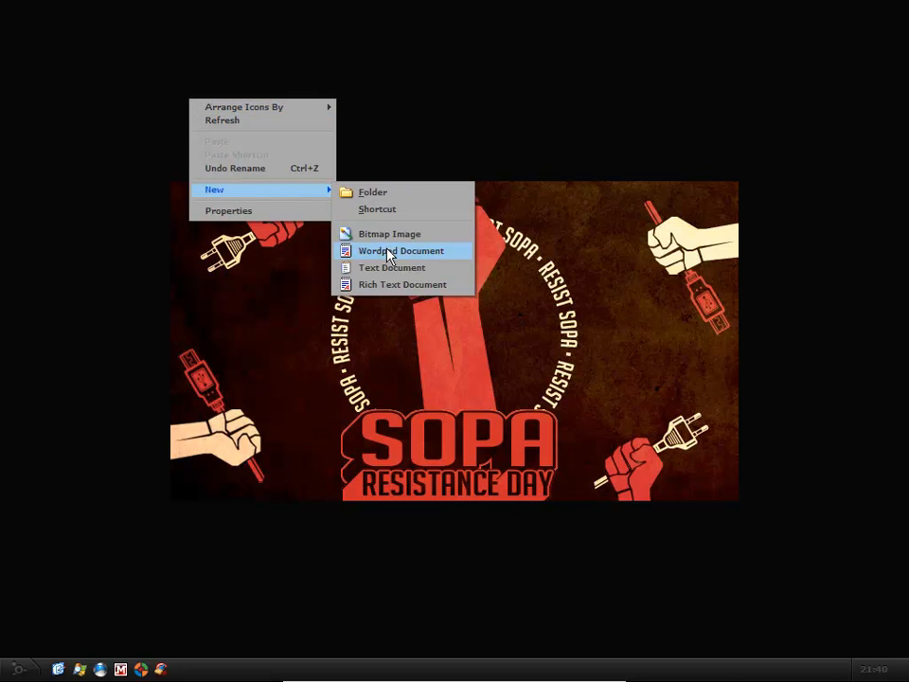
{"action": "left_click", "coordinate": [390, 267]}
{"action": "type", "text": "regbackup.cmd"}
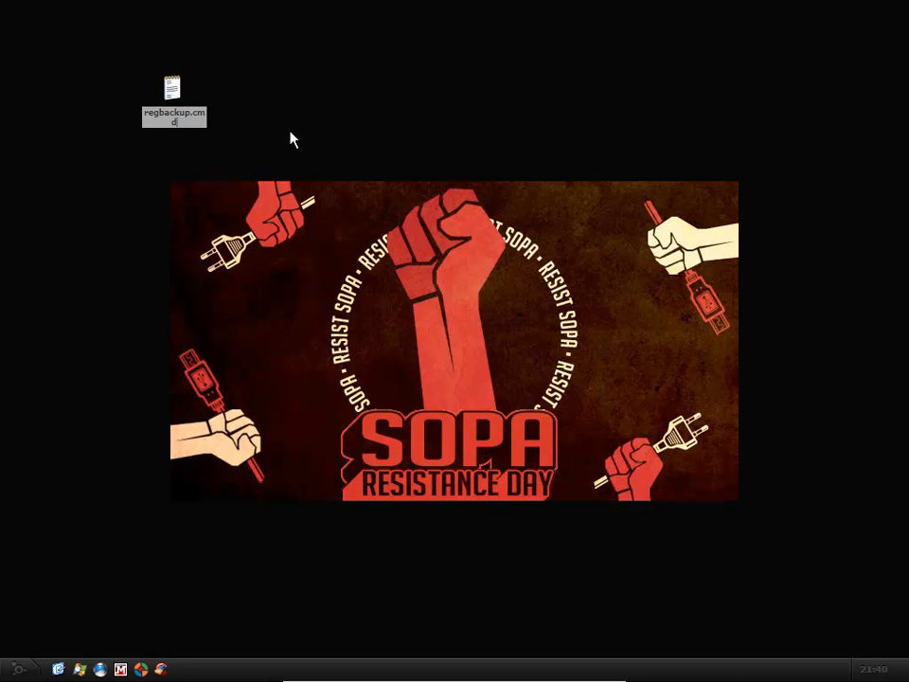
{"action": "left_click", "coordinate": [175, 95]}
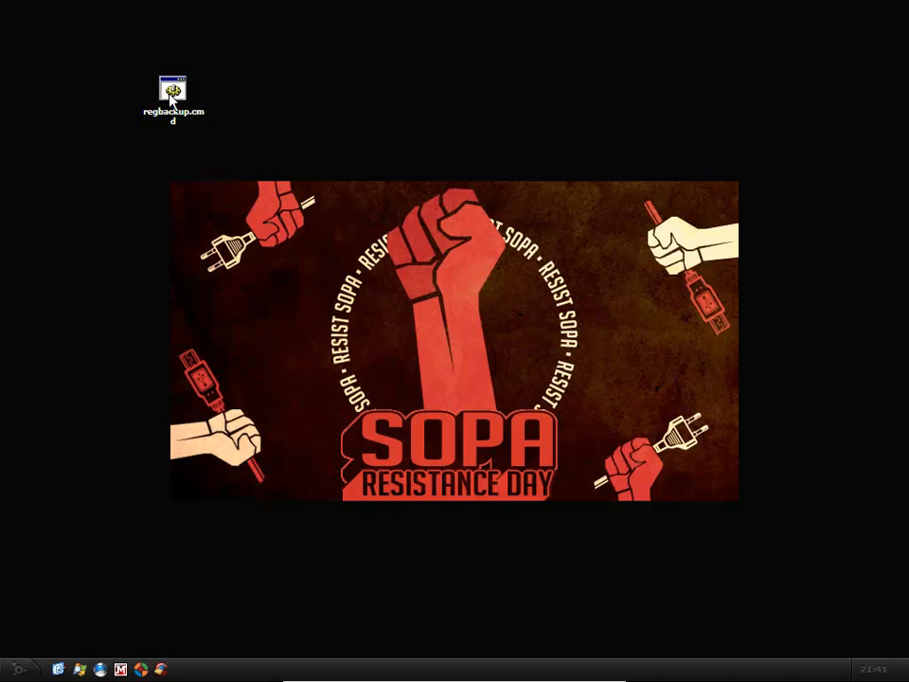
{"action": "double_click", "coordinate": [172, 89]}
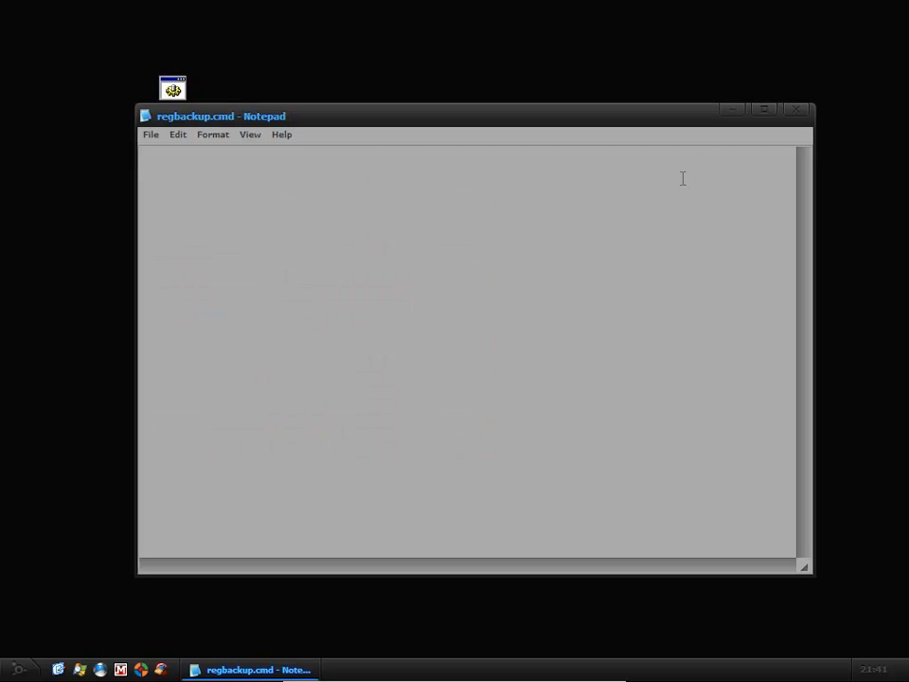
{"action": "mouse_move", "coordinate": [671, 246]}
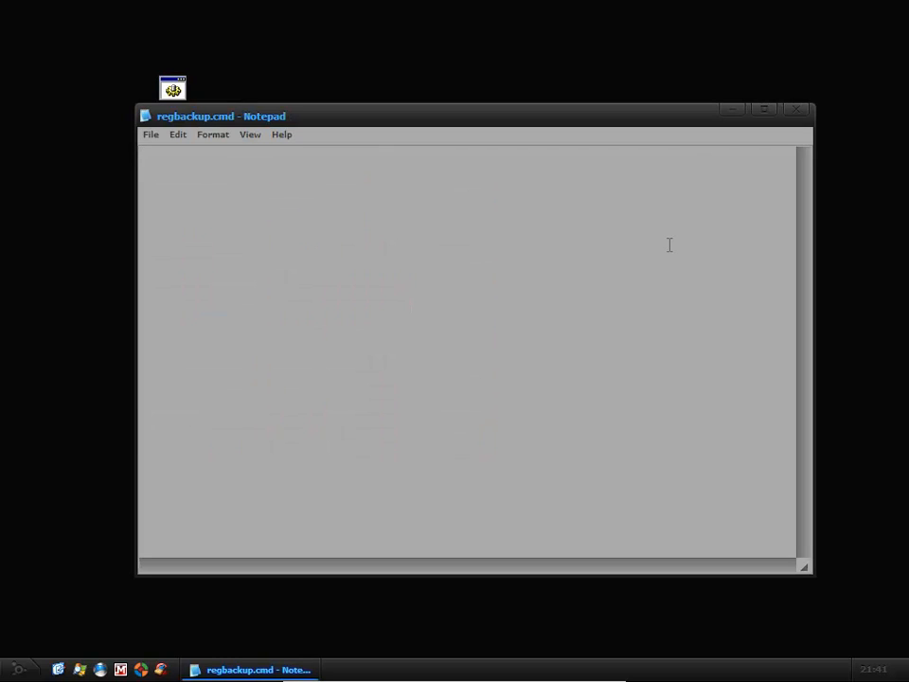
{"action": "type", "text": "@ech"}
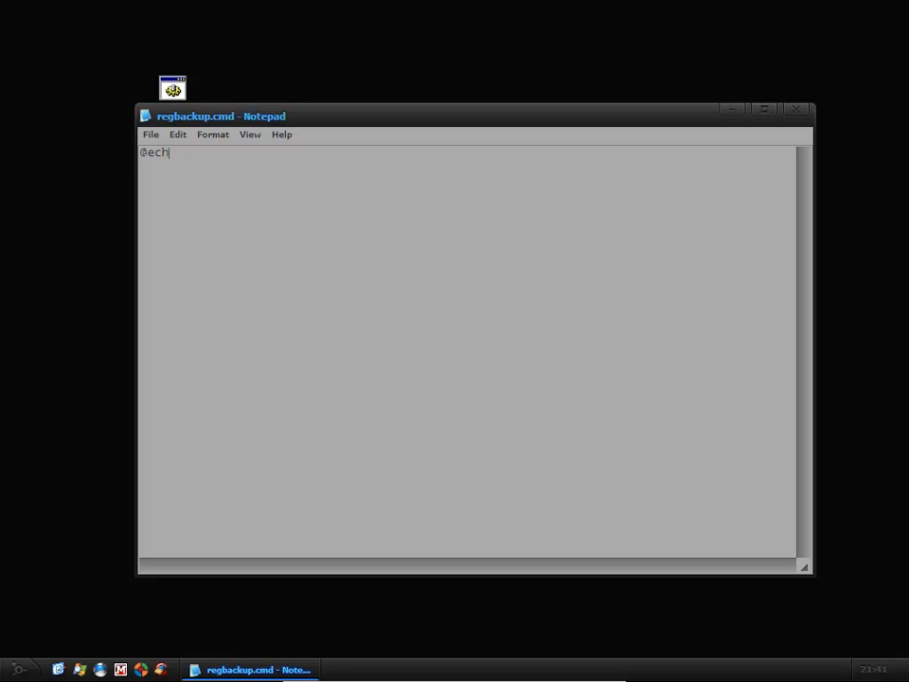
{"action": "type", "text": "o off"}
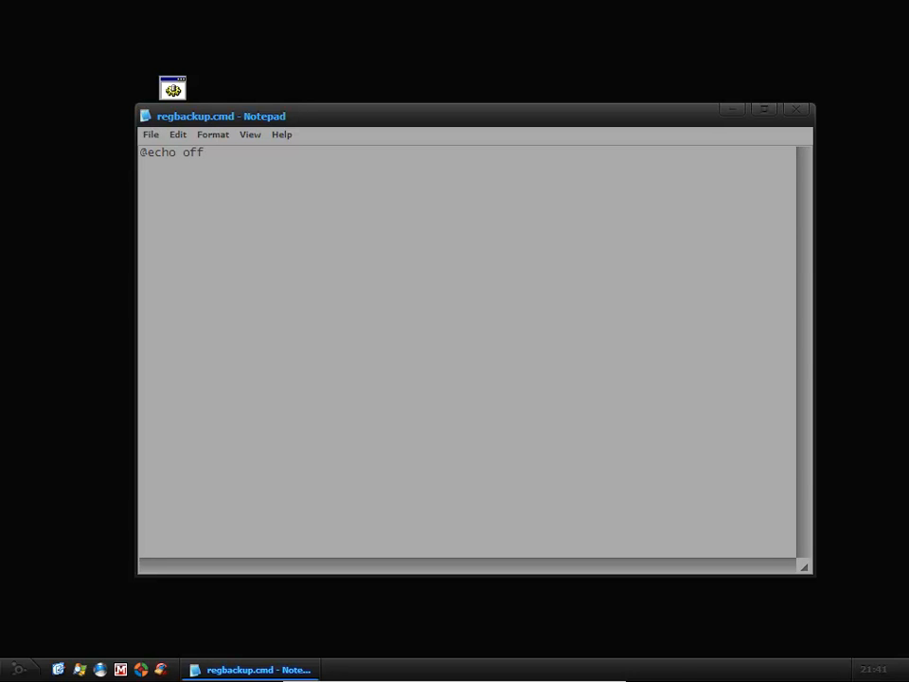
{"action": "key", "text": "Return"}
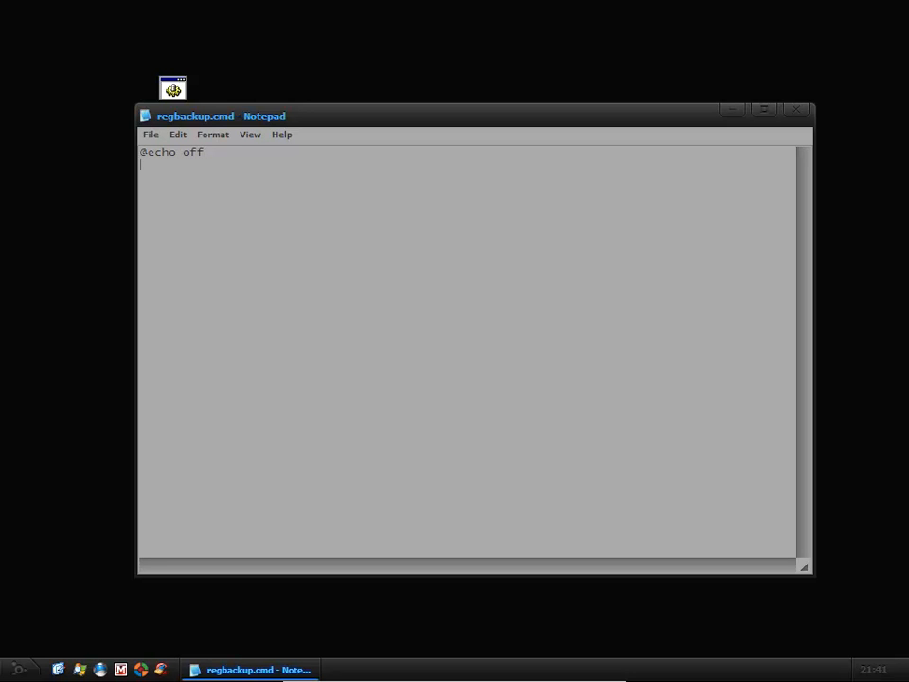
Step: Write the second line: if not exist "c:\reg" mkdir "c:\reg"
{"action": "type", "text": "if"}
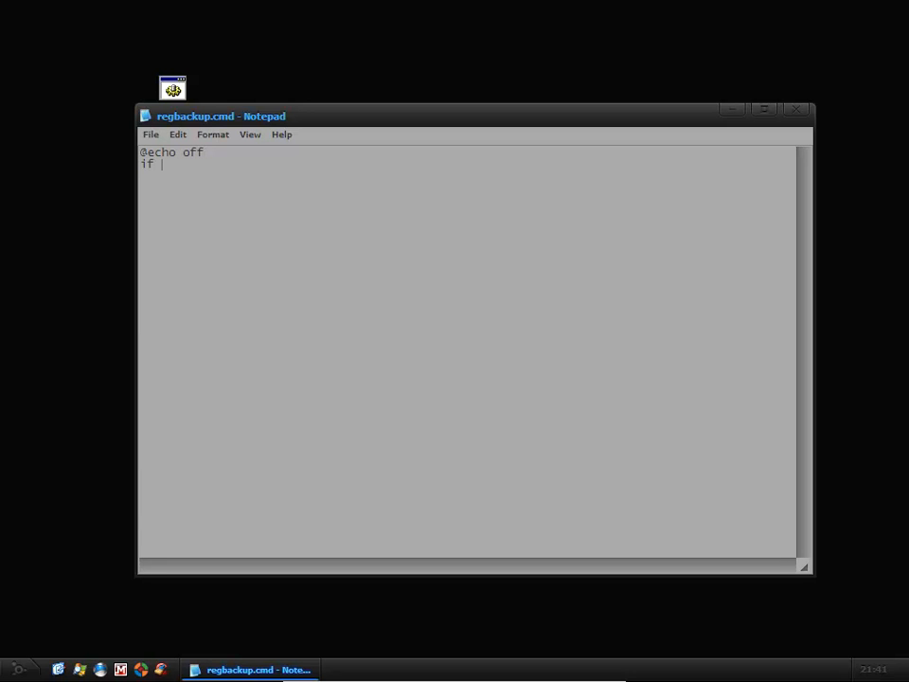
{"action": "type", "text": "not ex"}
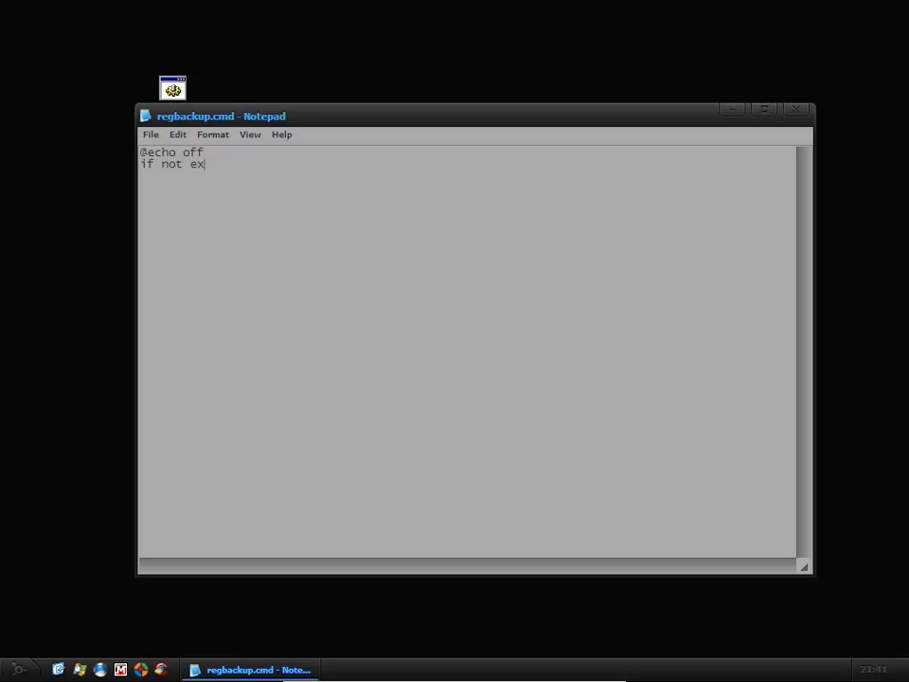
{"action": "type", "text": "ist"}
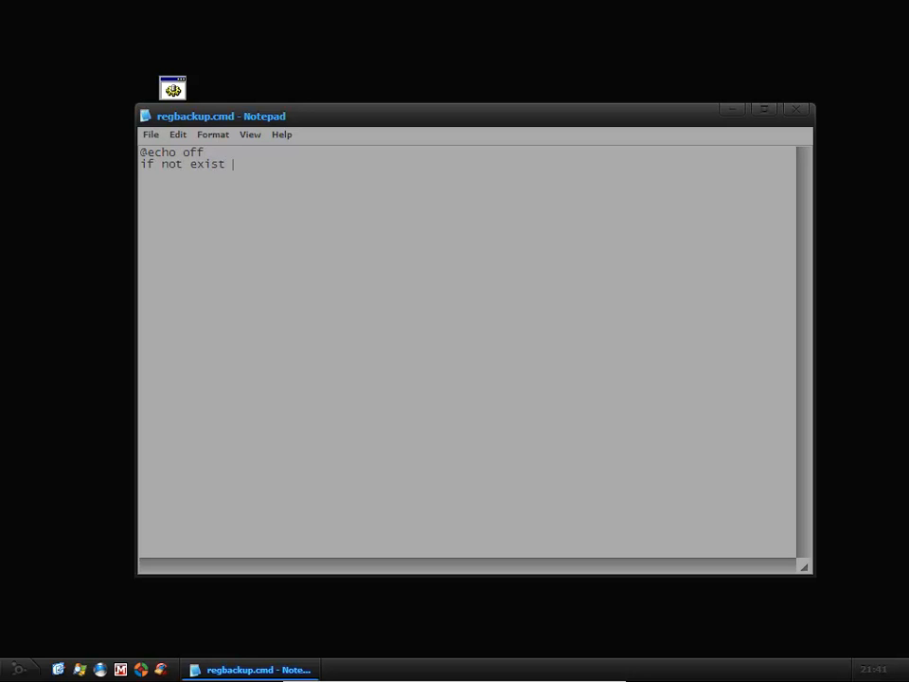
{"action": "type", "text": "\"\""}
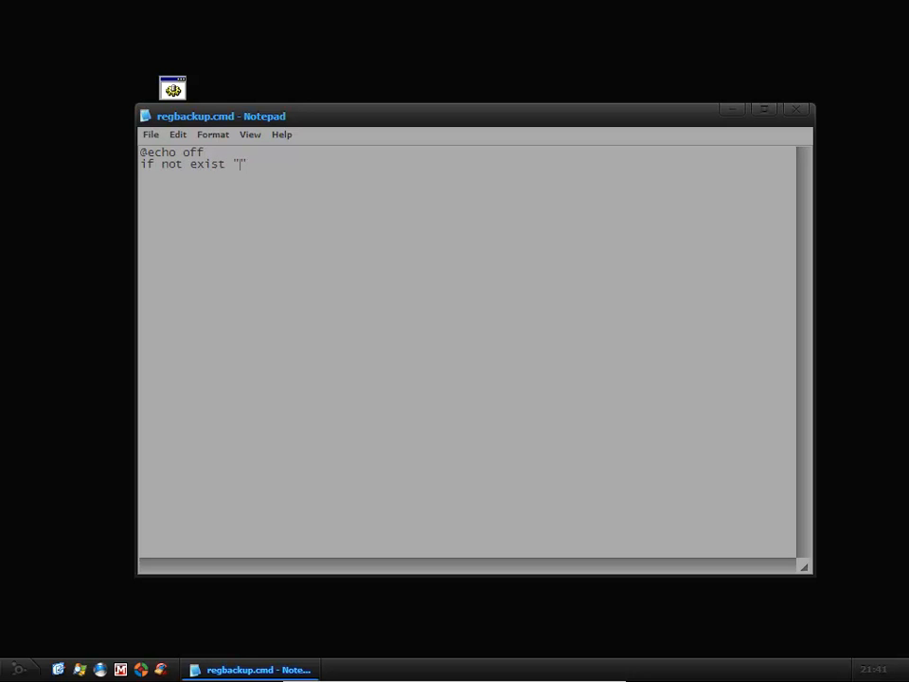
{"action": "type", "text": "c:"}
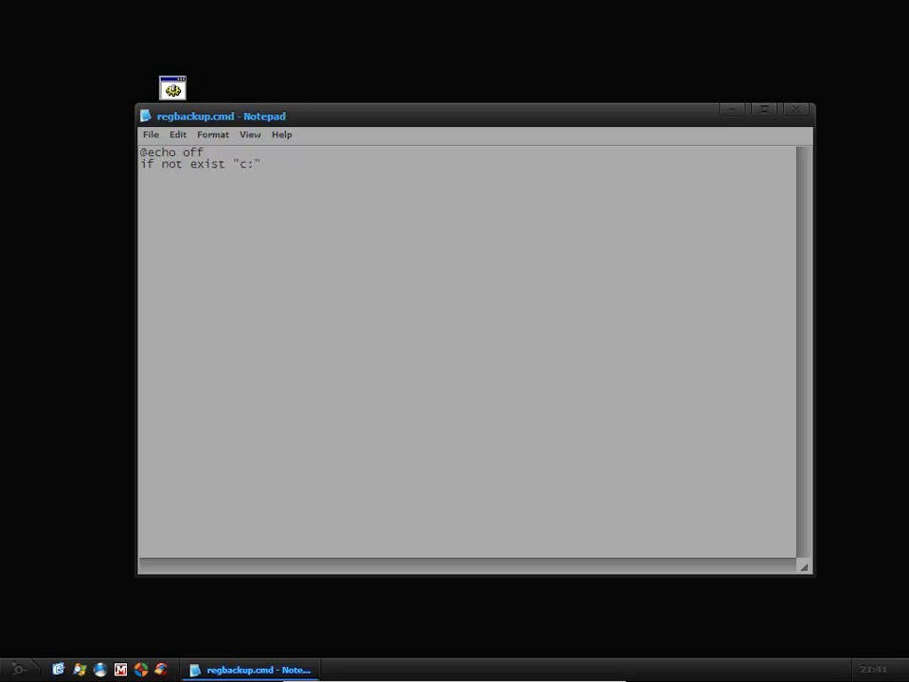
{"action": "type", "text": "\\"}
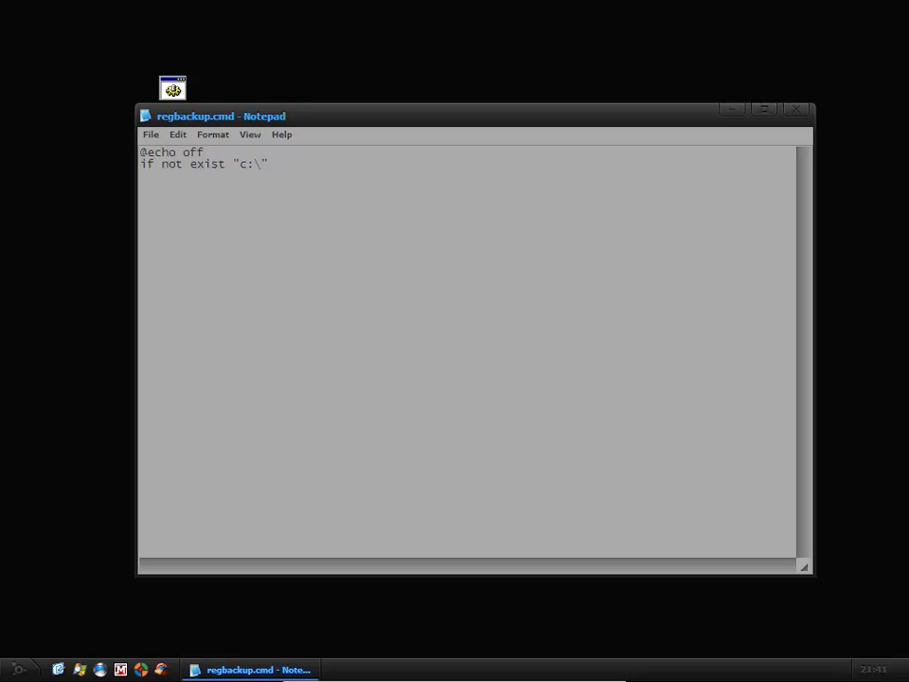
{"action": "type", "text": "reg"}
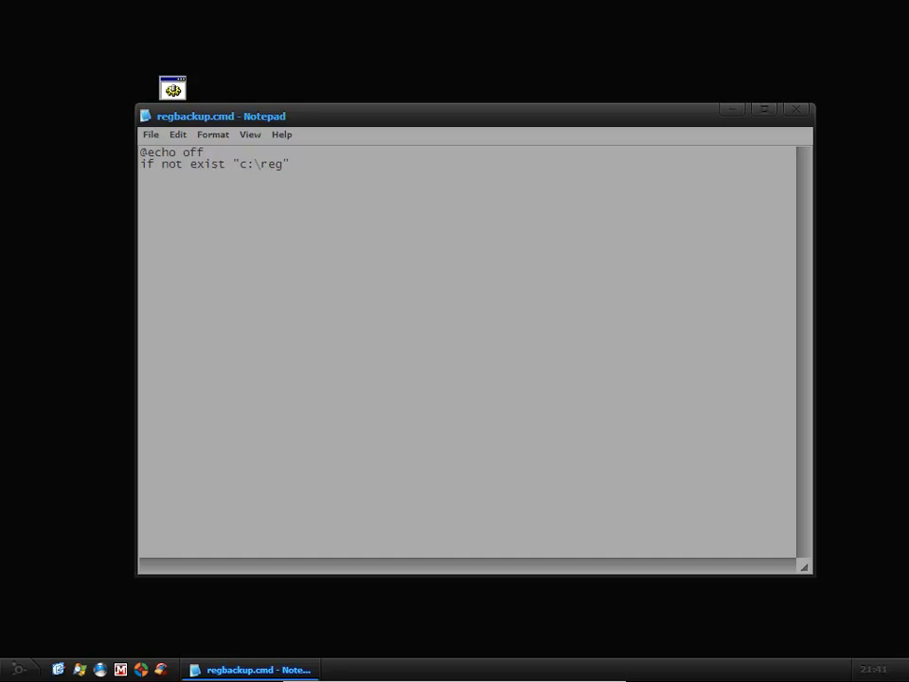
{"action": "type", "text": "mkd"}
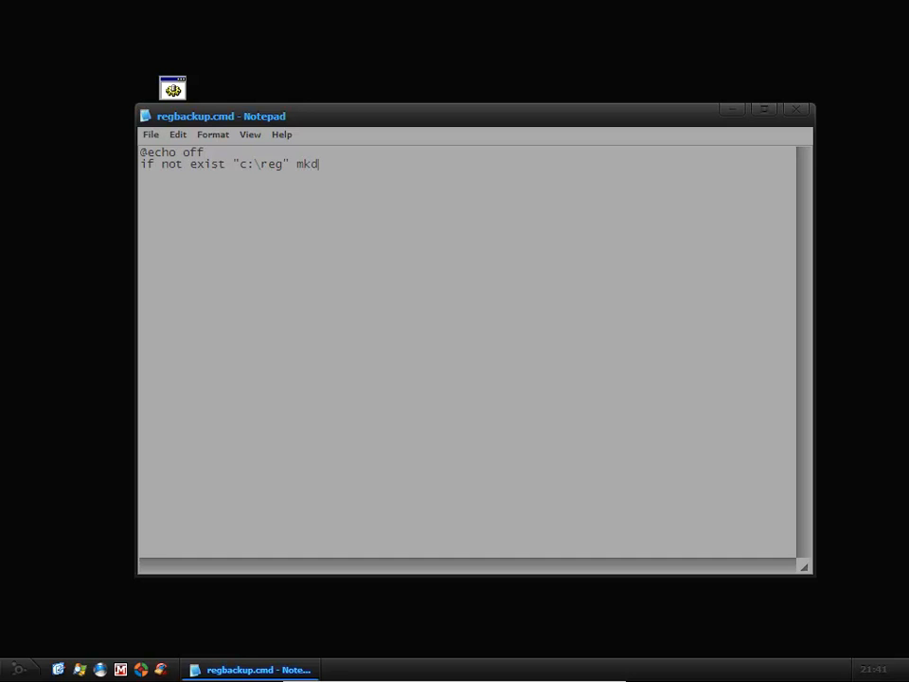
{"action": "type", "text": "ir"}
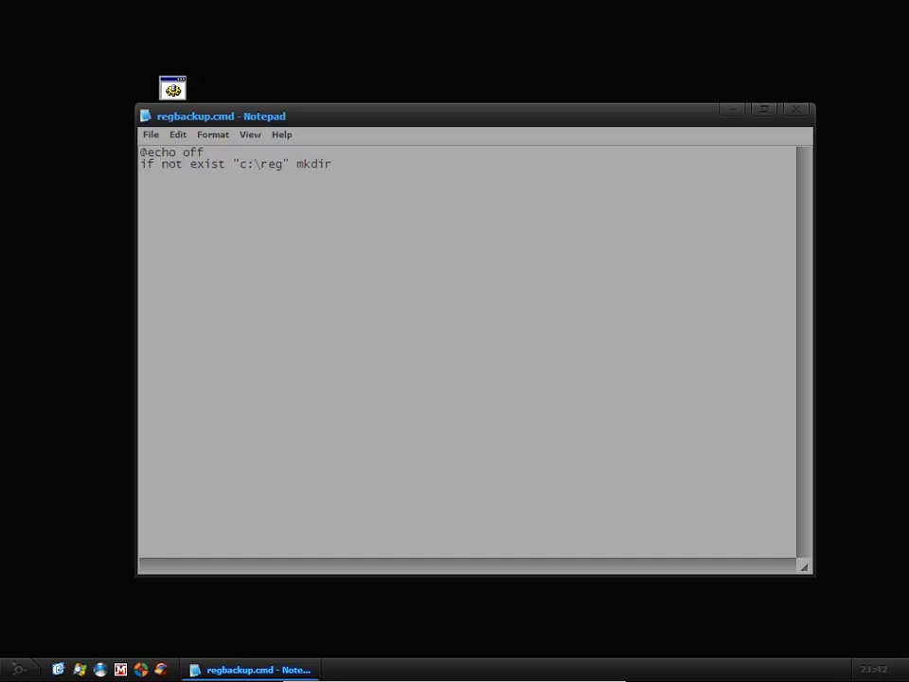
{"action": "type", "text": "\"\""}
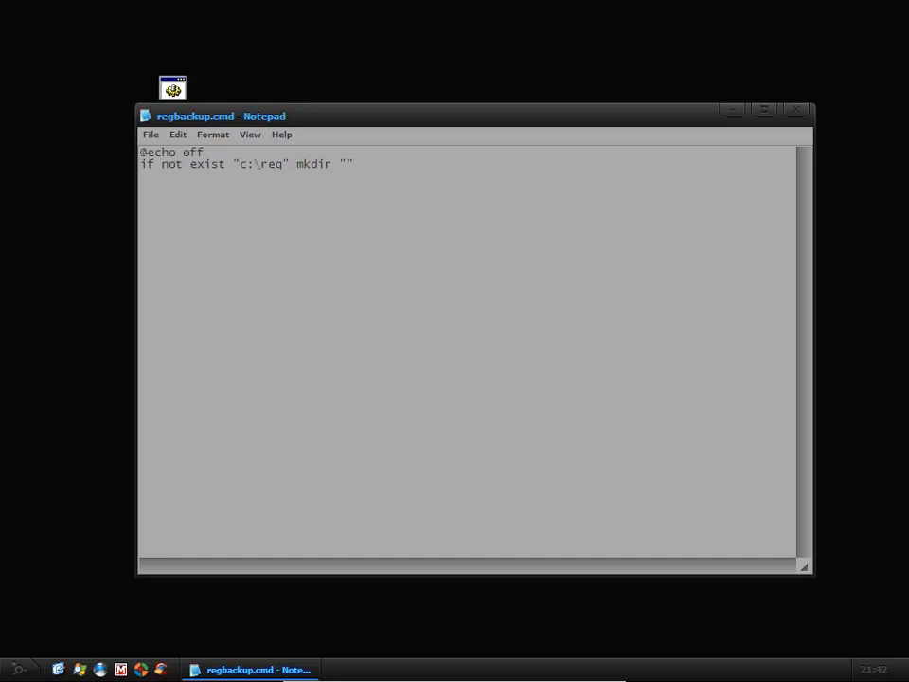
{"action": "type", "text": "c:\\reg"}
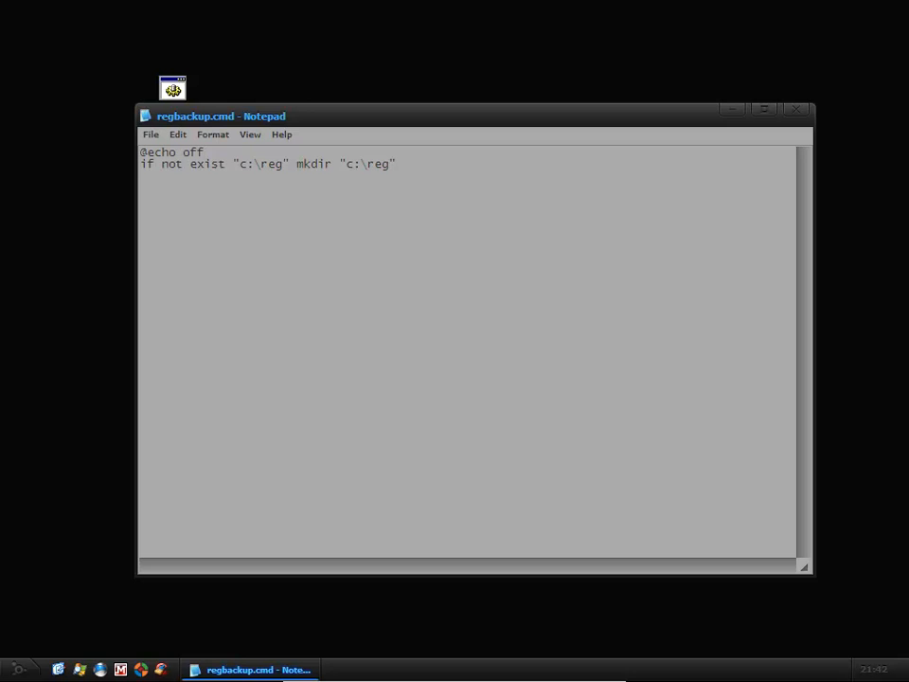
{"action": "mouse_move", "coordinate": [552, 209]}
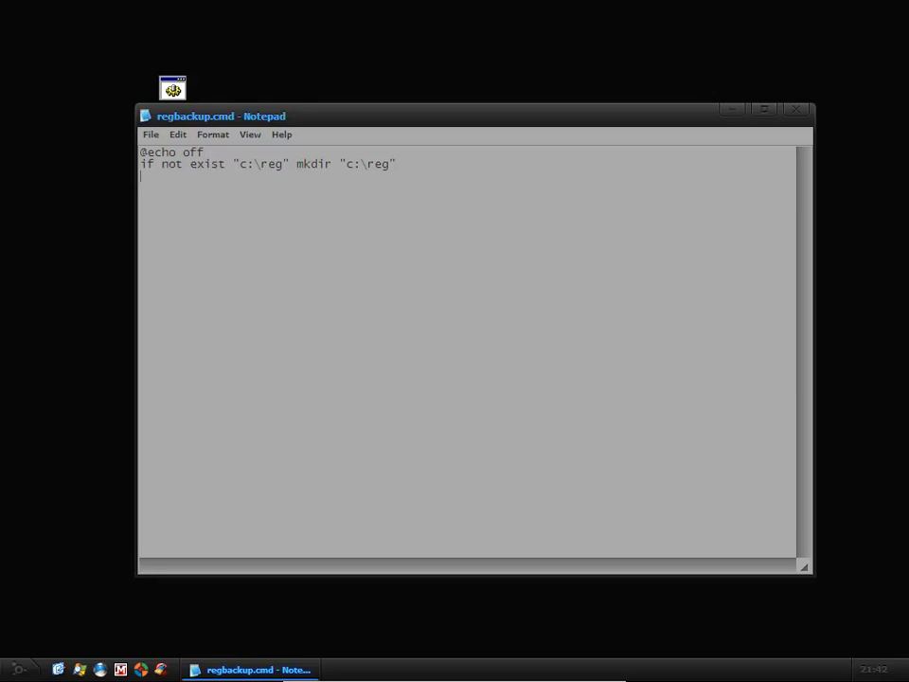
Step: Write the third line: if exist "c:\reg\backup.reg" del "c:\reg\backup.reg"
{"action": "type", "text": "if ec"}
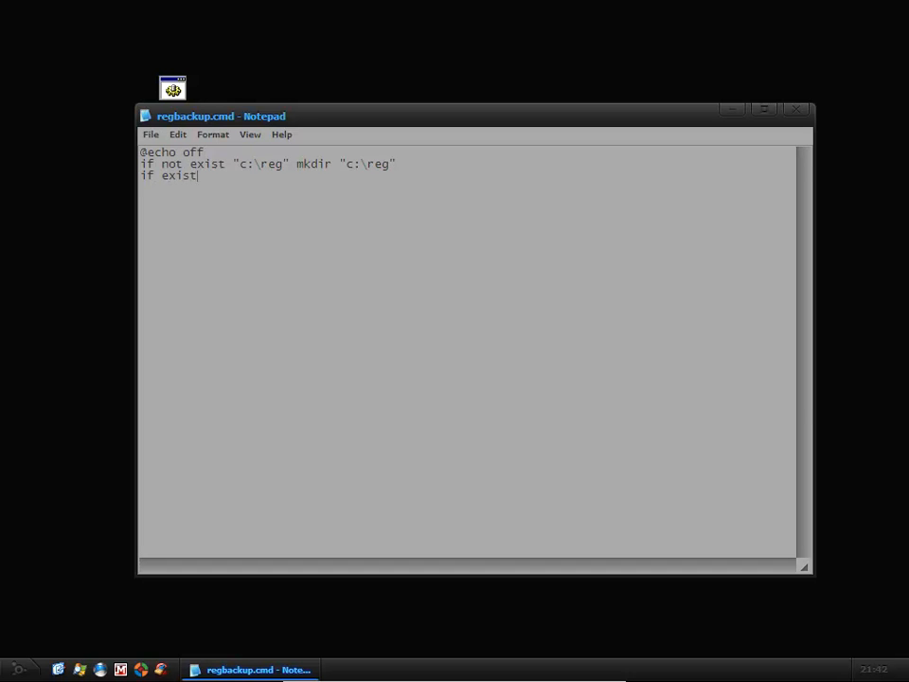
{"action": "type", "text": "\"\""}
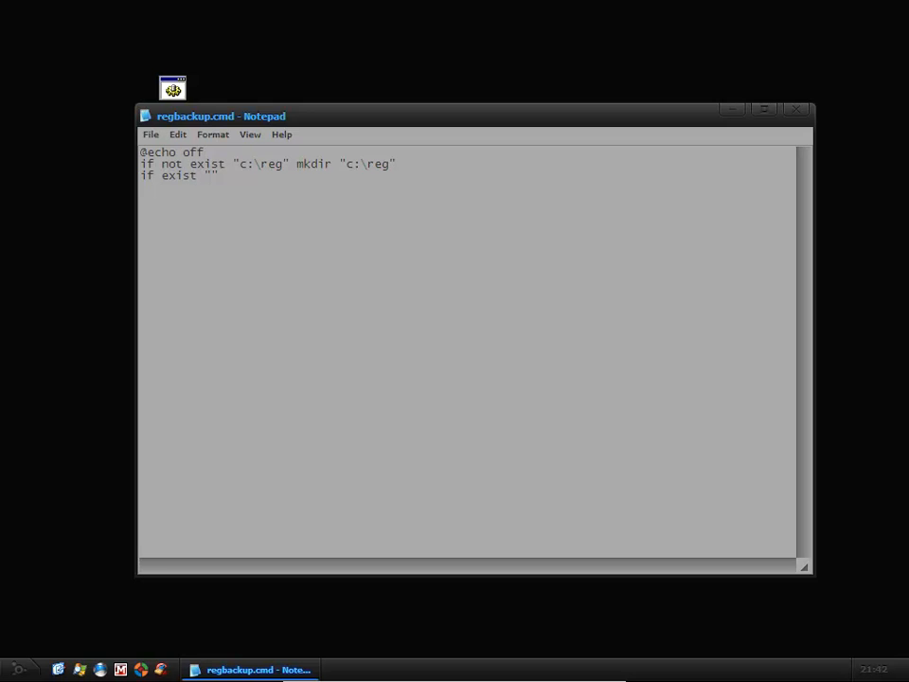
{"action": "type", "text": "c:reg\\b"}
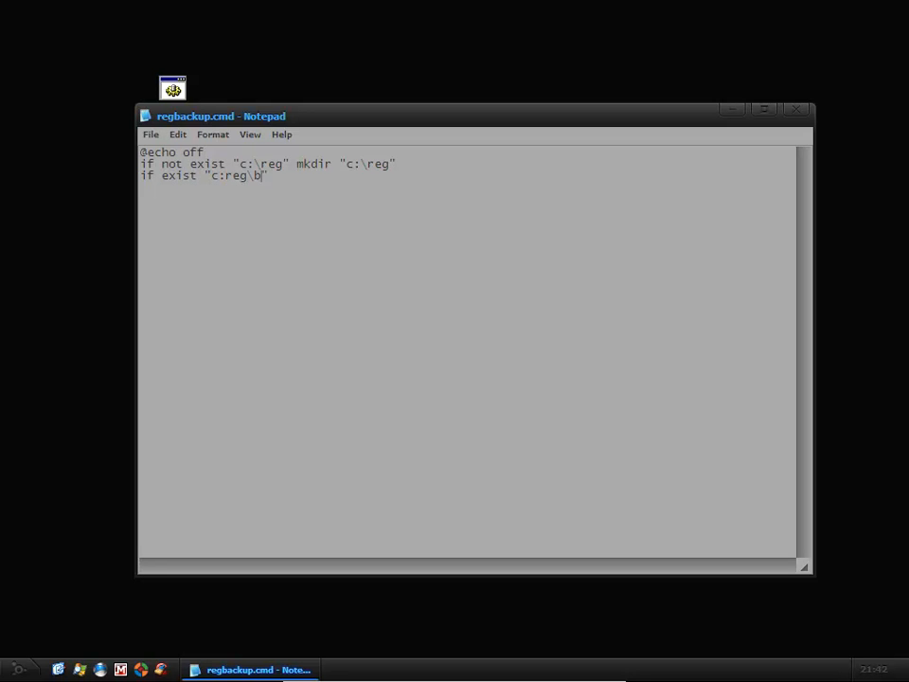
{"action": "type", "text": "ackup.regh"}
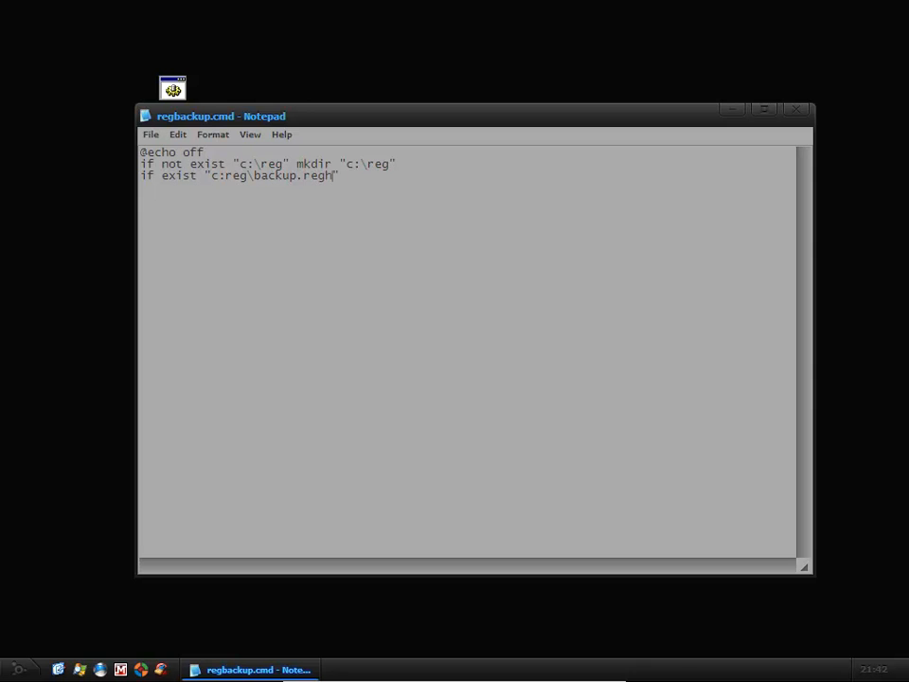
{"action": "key", "text": "Backspace"}
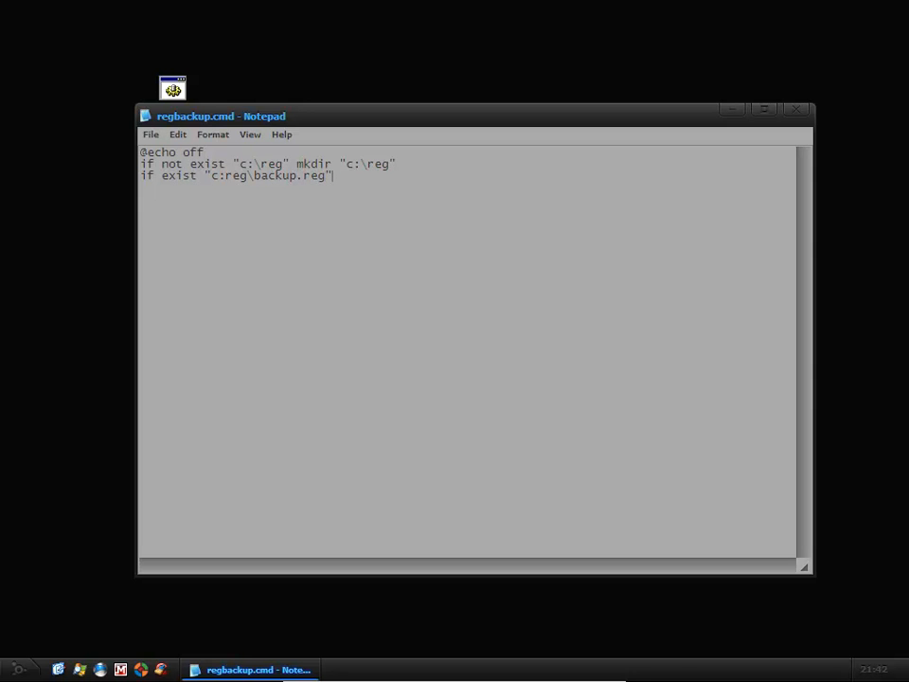
{"action": "type", "text": "del"}
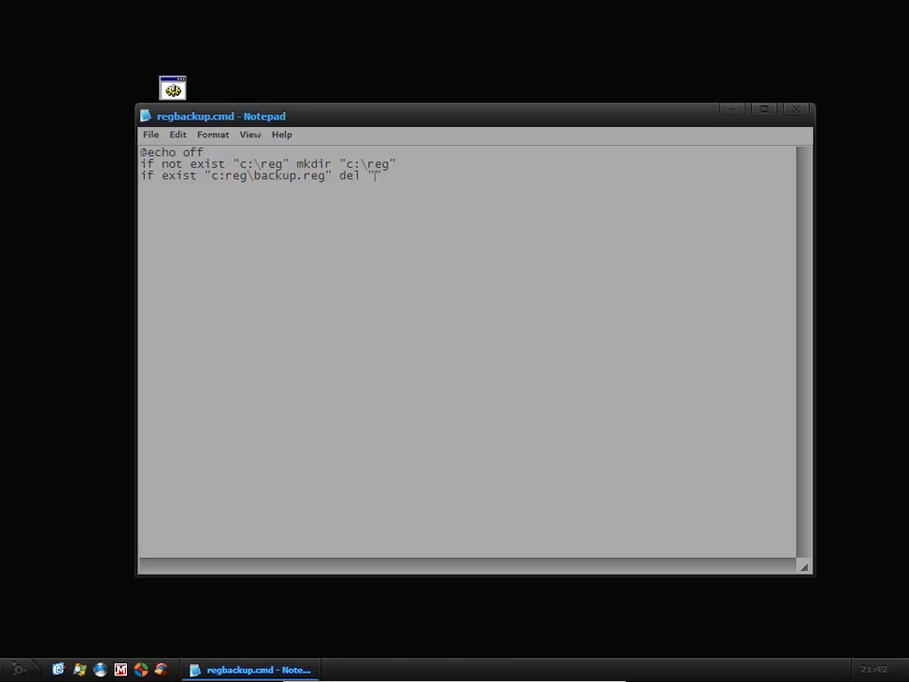
{"action": "type", "text": "\""}
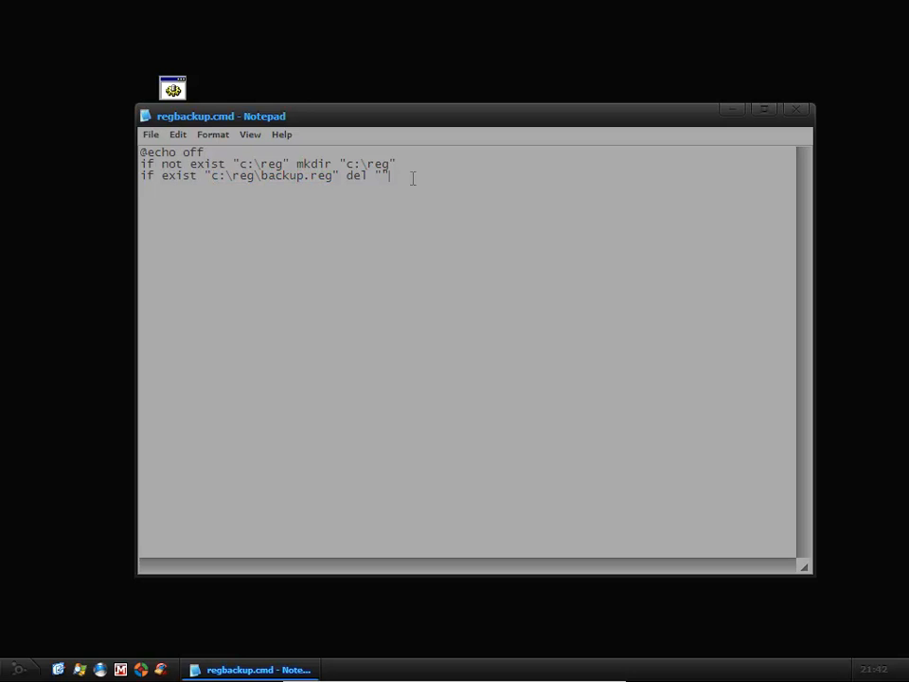
{"action": "type", "text": "c:\\reg\\backup.reg\""}
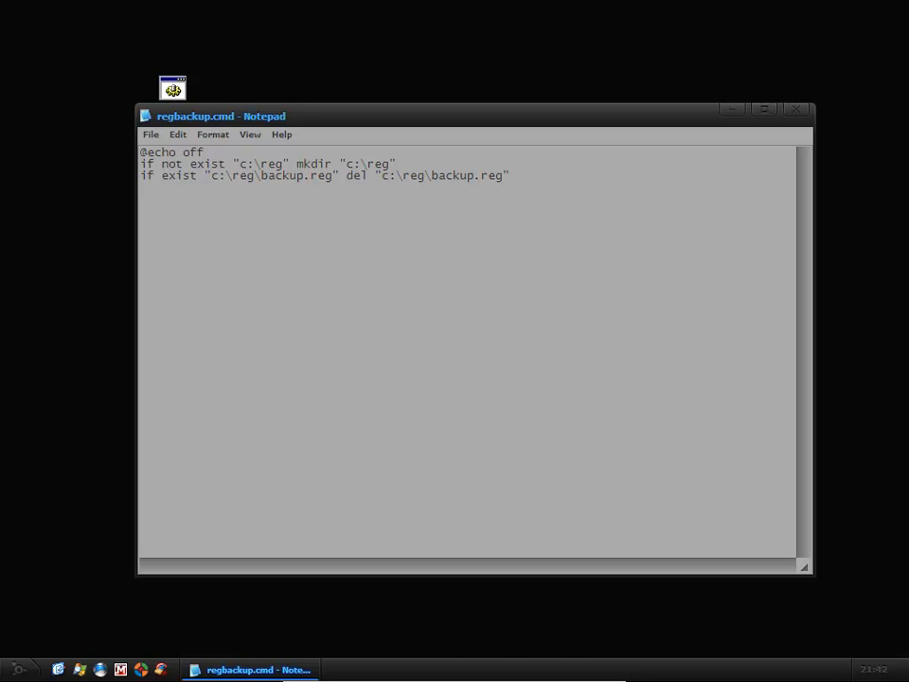
{"action": "double_click", "coordinate": [444, 174]}
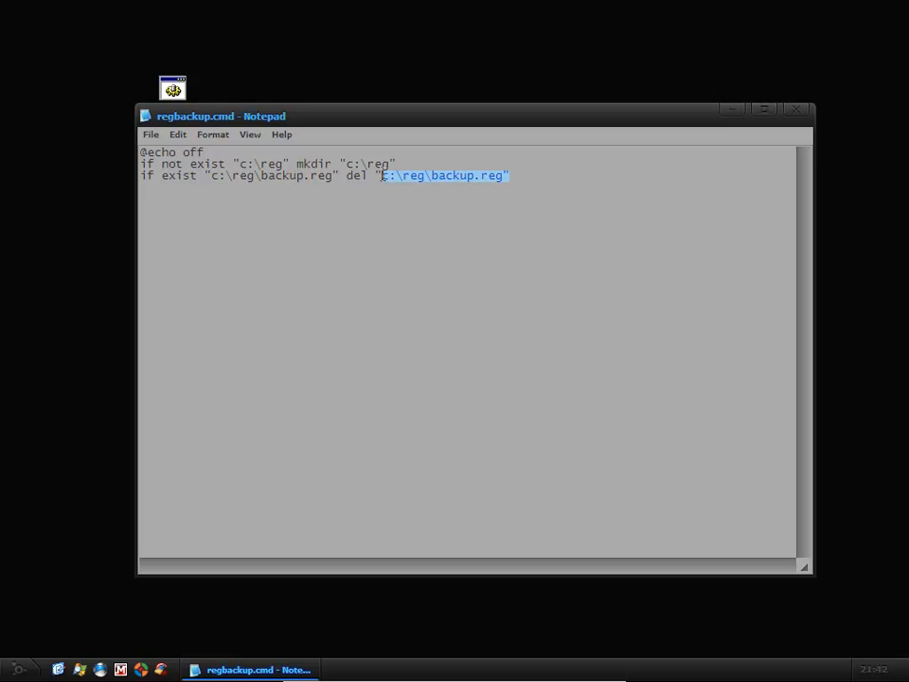
{"action": "left_click", "coordinate": [663, 318]}
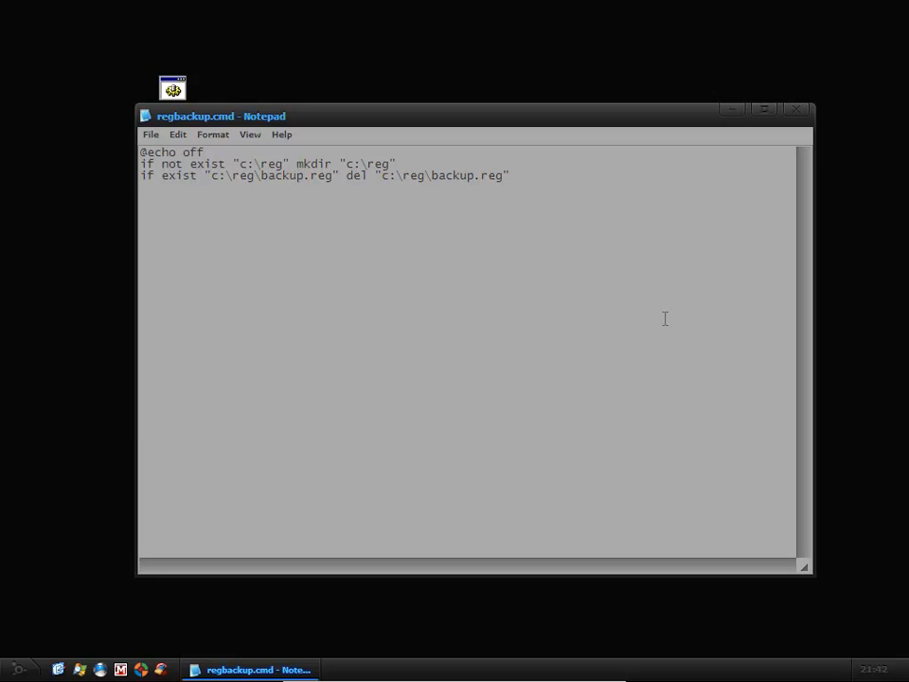
{"action": "key", "text": "Return"}
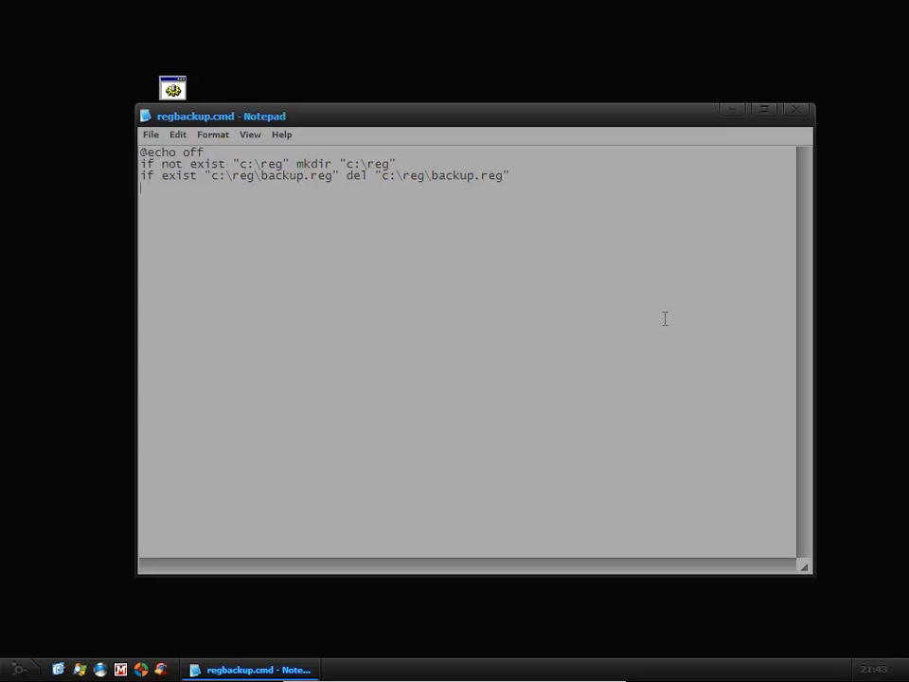
Step: Write the fourth line: regedit /e "c:\reg\backup.reg" and check the file name
{"action": "type", "text": "regedit"}
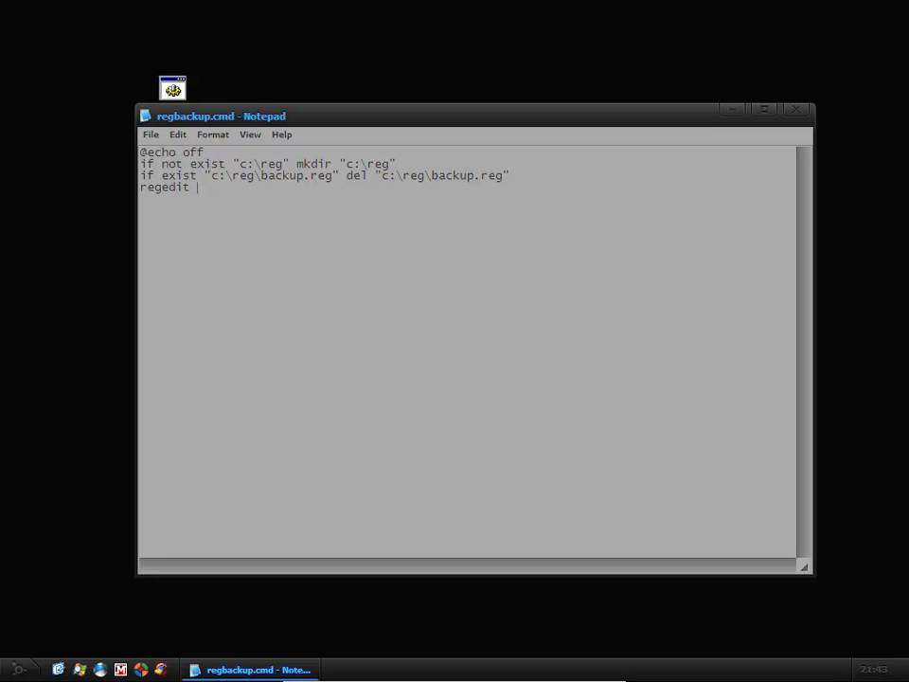
{"action": "type", "text": "/e"}
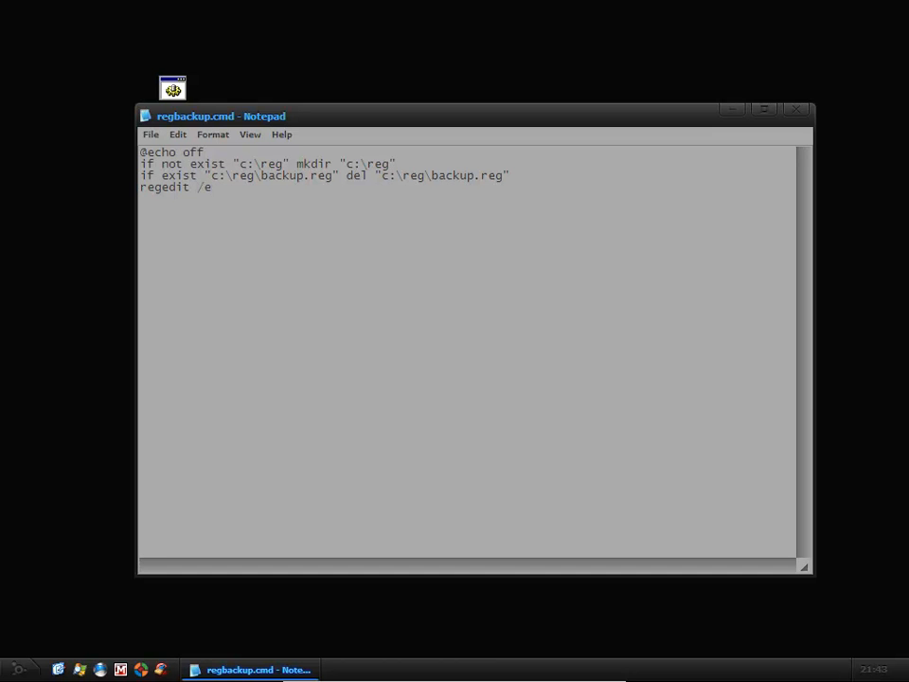
{"action": "type", "text": "\"c:\\reg\\backup.reg\""}
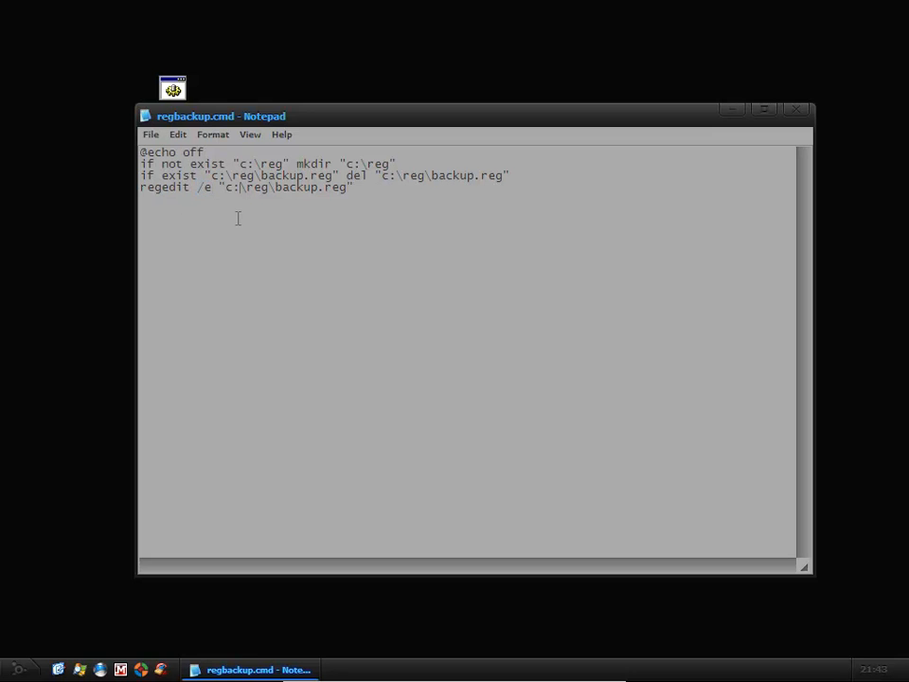
{"action": "double_click", "coordinate": [322, 188]}
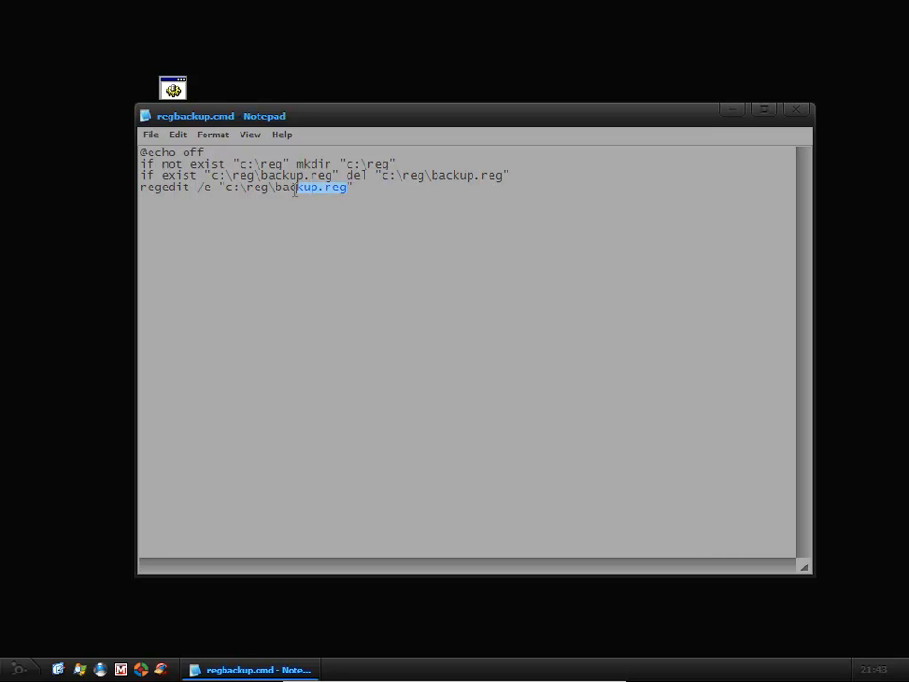
{"action": "left_click", "coordinate": [275, 187]}
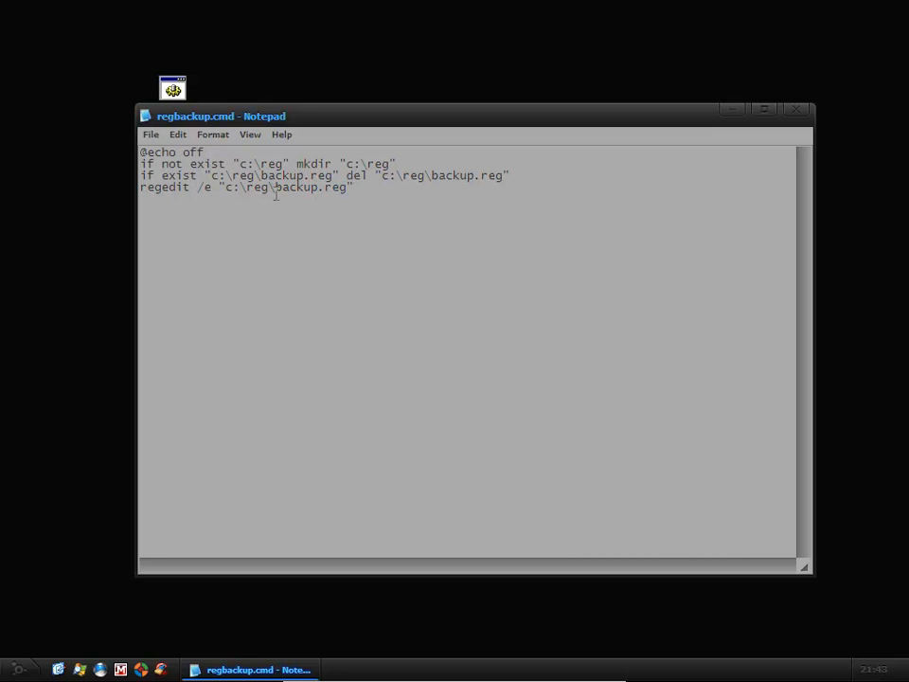
{"action": "double_click", "coordinate": [244, 188]}
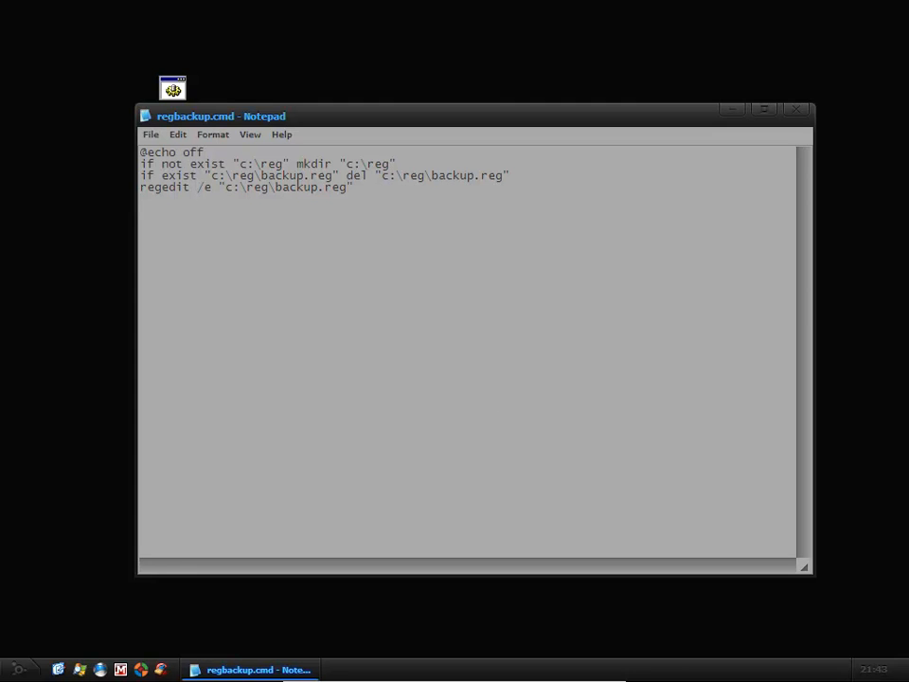
Step: End the script with an exit line and review the backup.reg paths in the lines above
{"action": "type", "text": "exit"}
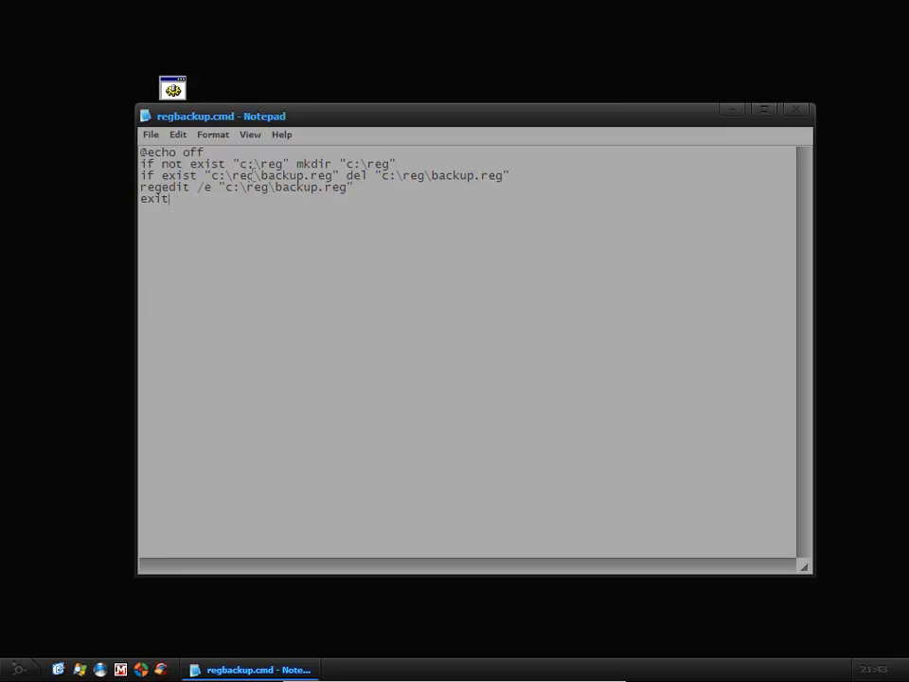
{"action": "double_click", "coordinate": [263, 162]}
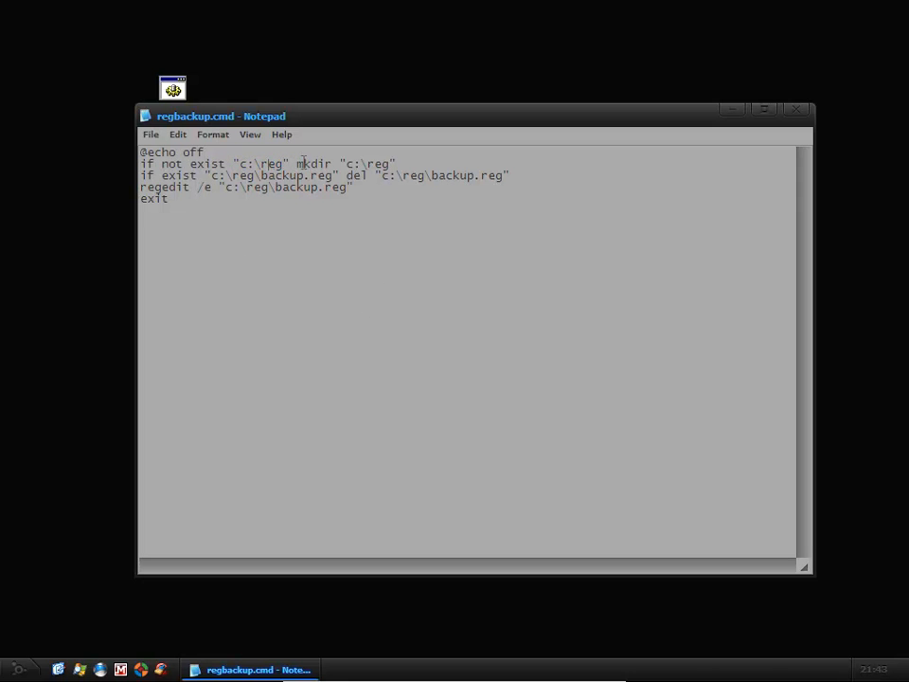
{"action": "double_click", "coordinate": [313, 163]}
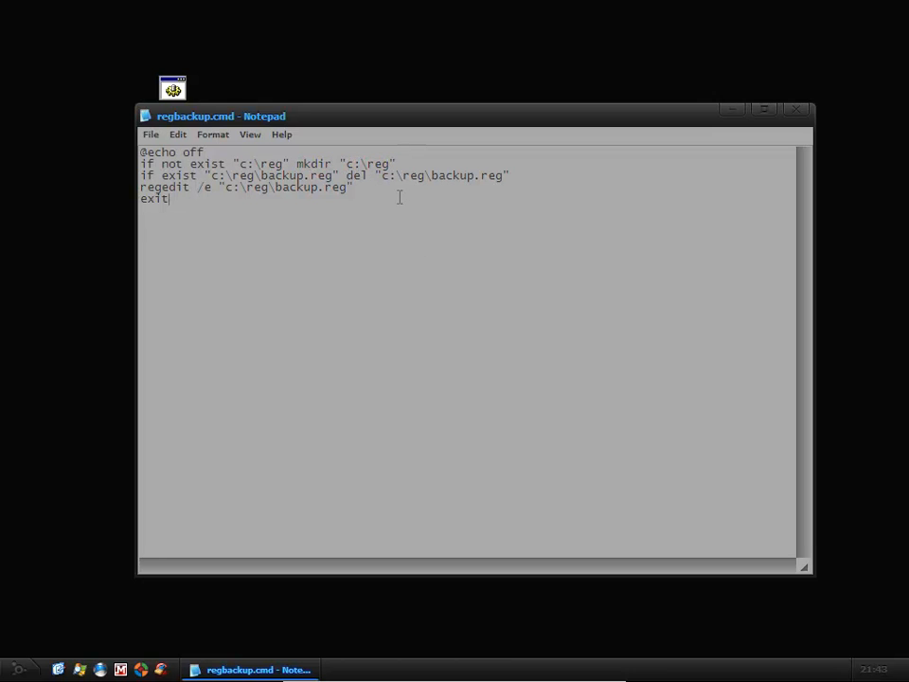
{"action": "double_click", "coordinate": [301, 174]}
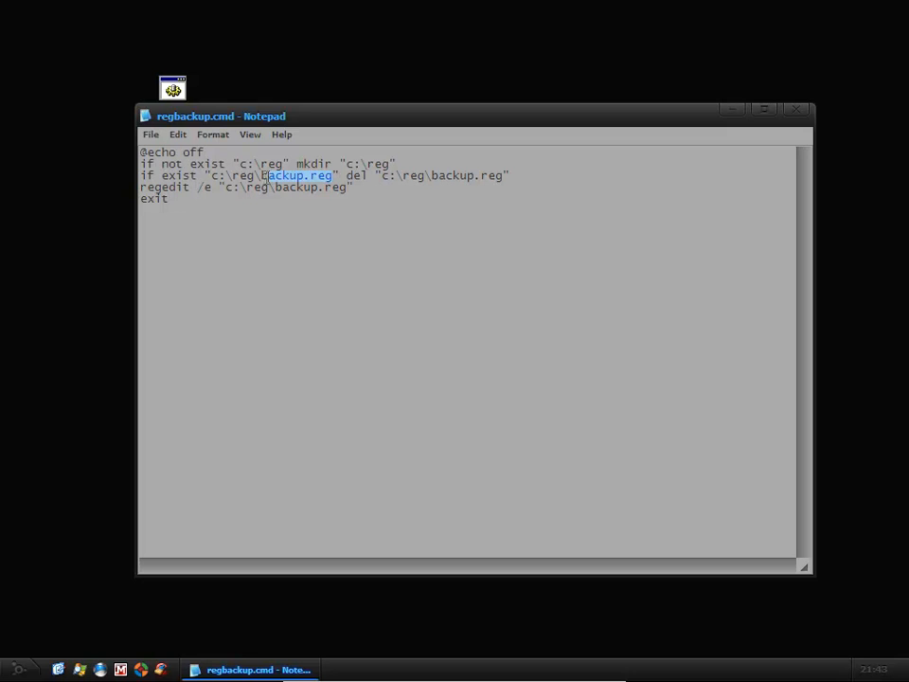
{"action": "left_click", "coordinate": [507, 176]}
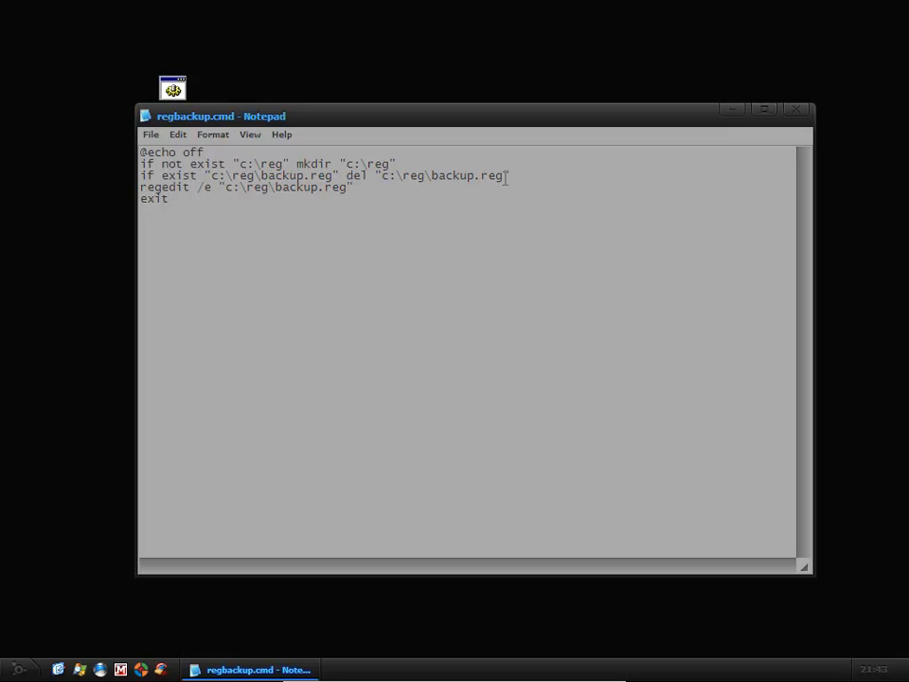
{"action": "double_click", "coordinate": [467, 174]}
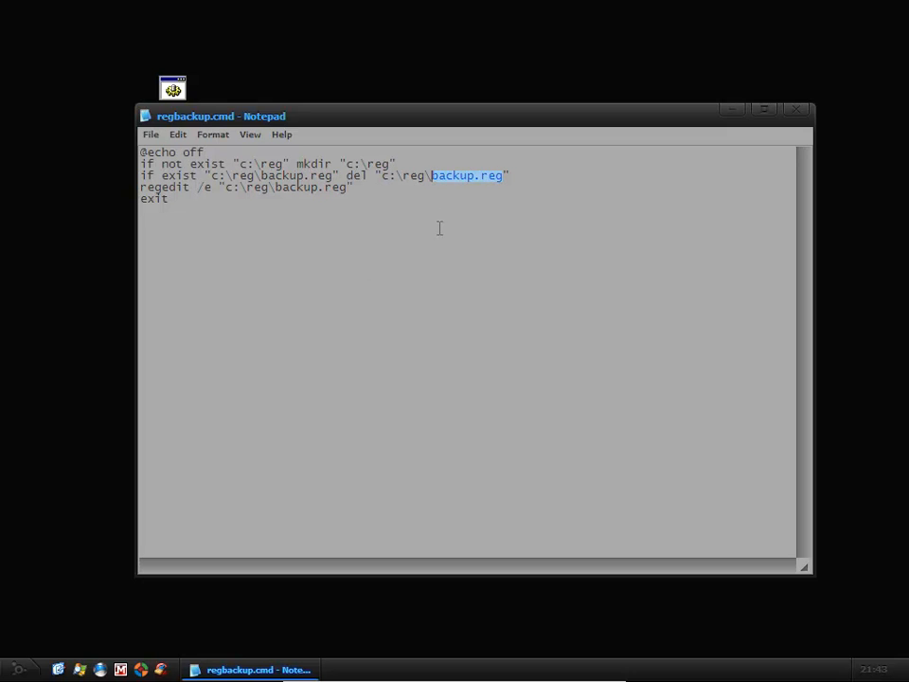
{"action": "double_click", "coordinate": [155, 188]}
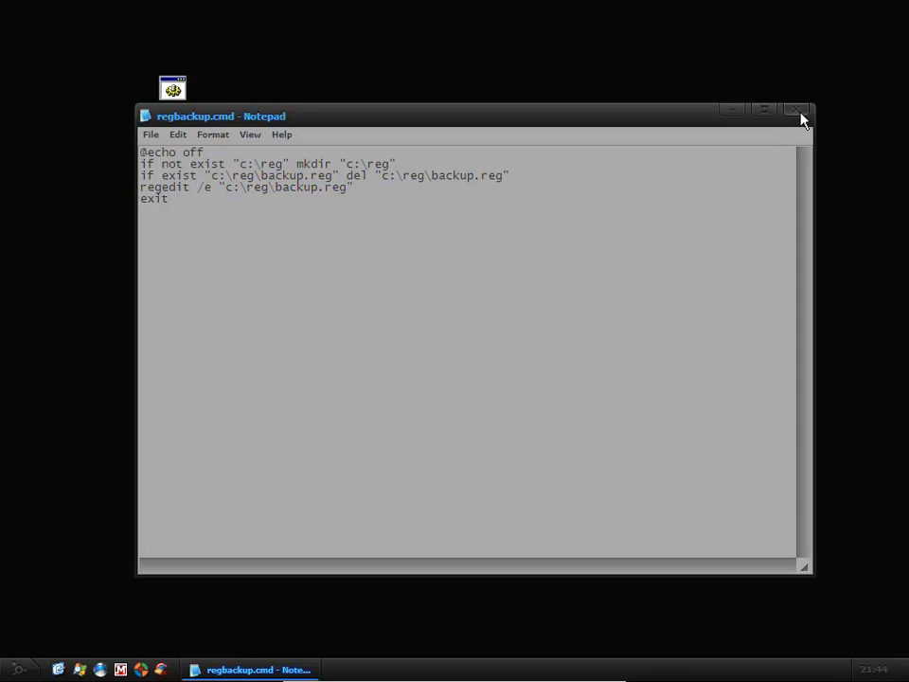
Step: Close Notepad, open the c:\reg folder and bring up the actions for backup.reg
{"action": "left_click", "coordinate": [799, 109]}
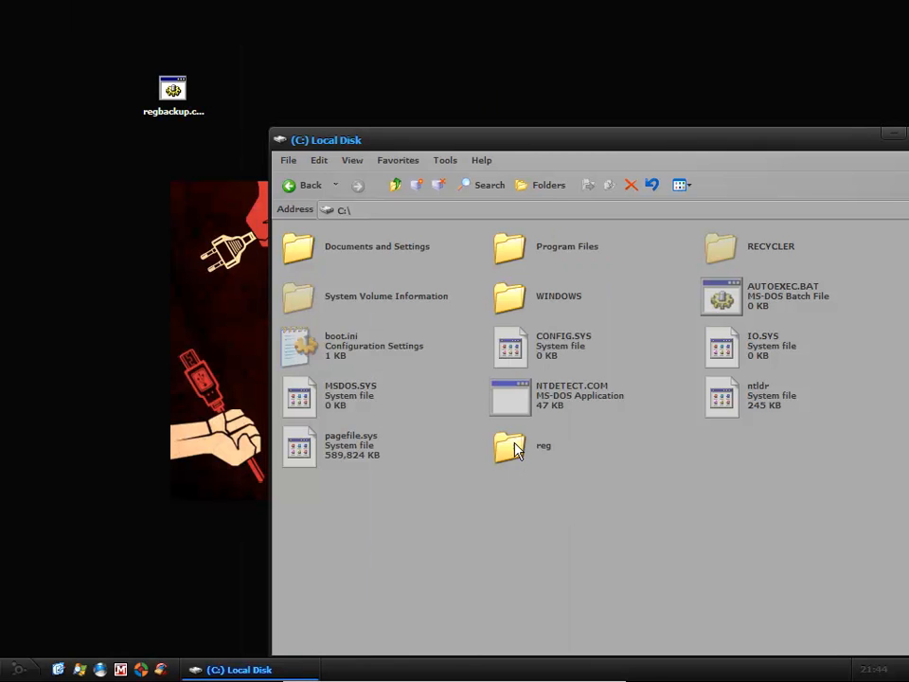
{"action": "double_click", "coordinate": [509, 445]}
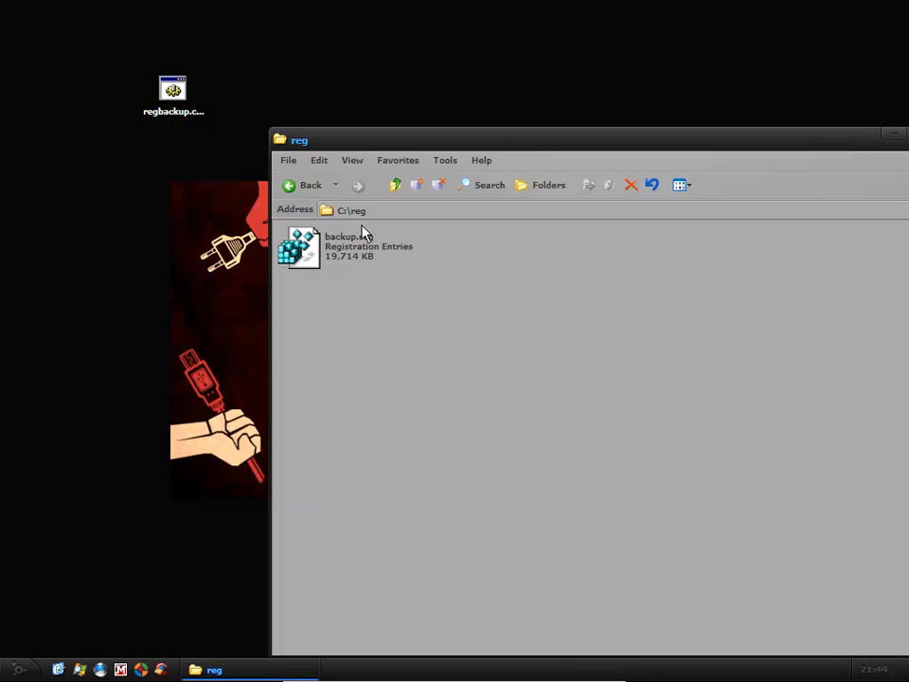
{"action": "right_click", "coordinate": [301, 246]}
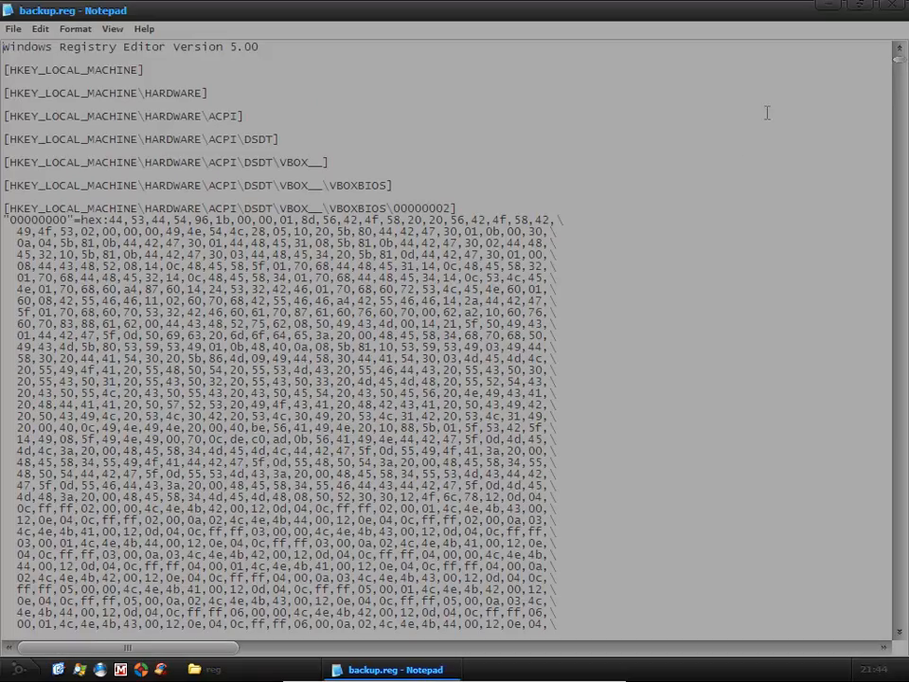
Step: Scroll down through backup.reg's exported HKEY_LOCAL_MACHINE registry keys
{"action": "scroll", "scroll_direction": "down", "scroll_amount": 3}
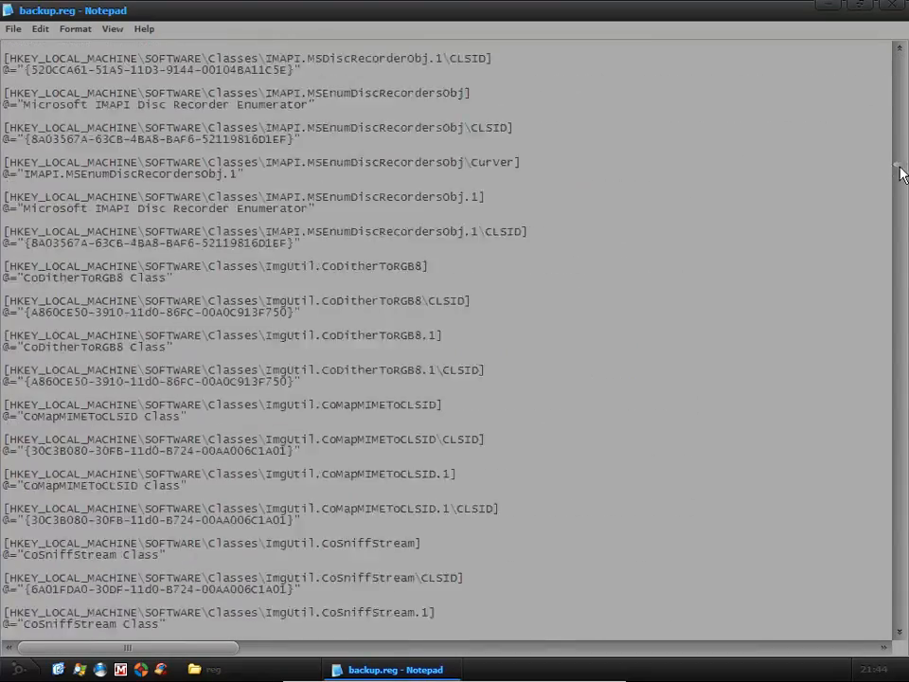
{"action": "scroll", "scroll_direction": "down", "scroll_amount": 3}
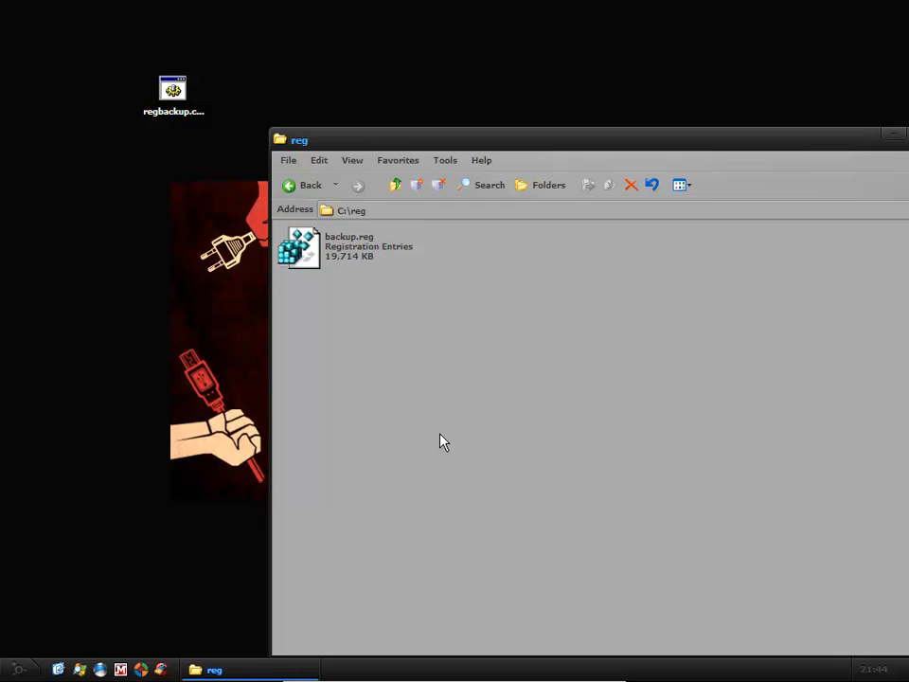
{"action": "mouse_move", "coordinate": [296, 369]}
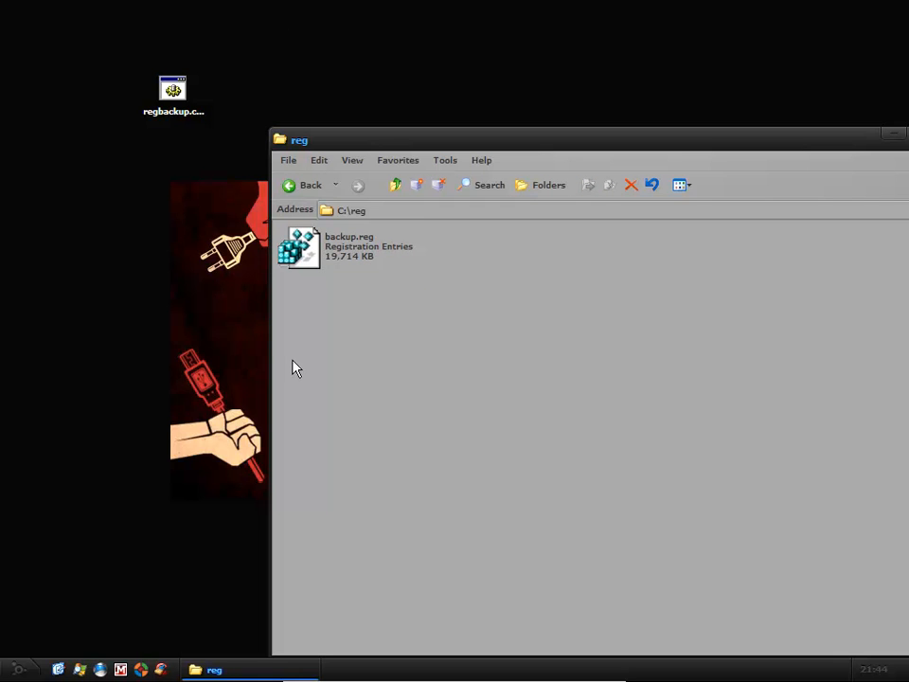
{"action": "mouse_move", "coordinate": [332, 332]}
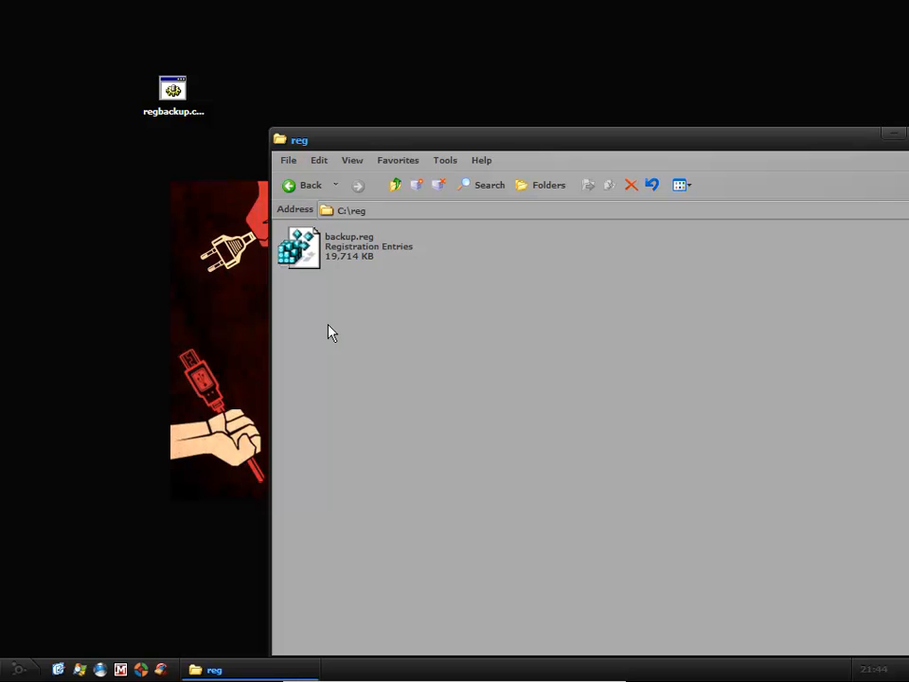
{"action": "mouse_move", "coordinate": [269, 277]}
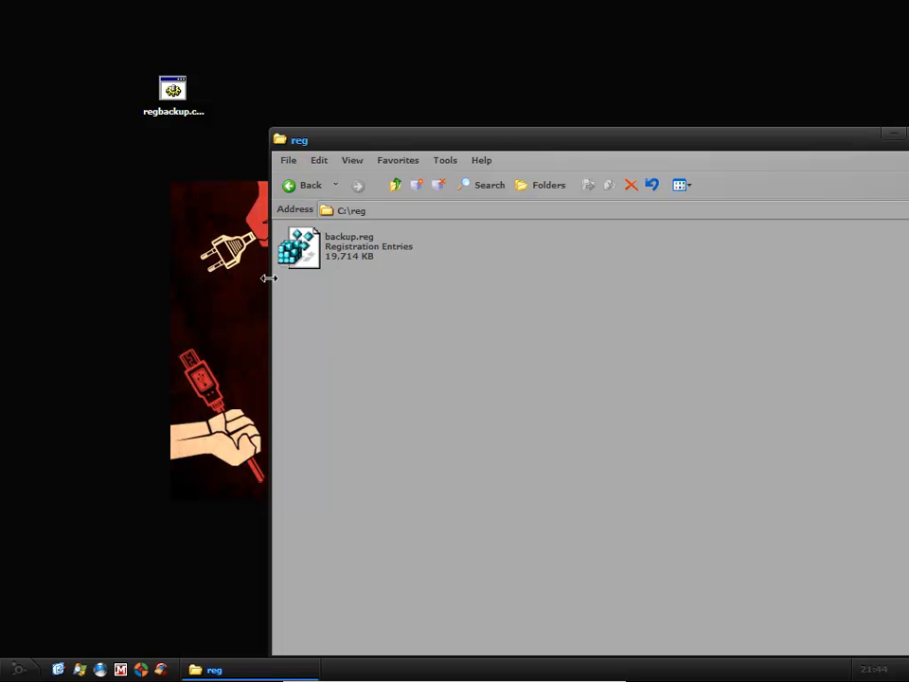
{"action": "right_click", "coordinate": [301, 246]}
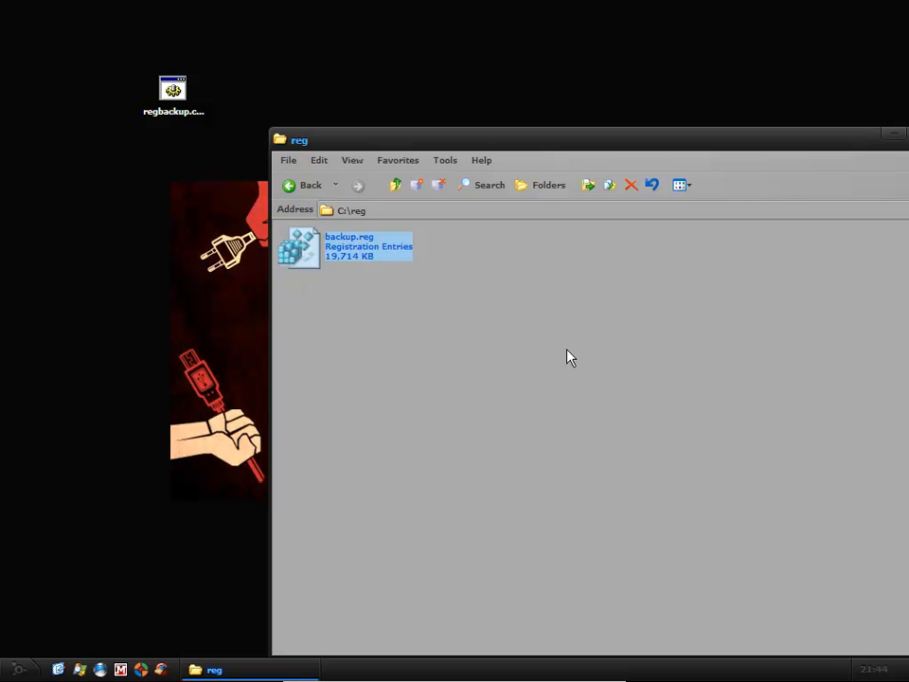
{"action": "mouse_move", "coordinate": [487, 406]}
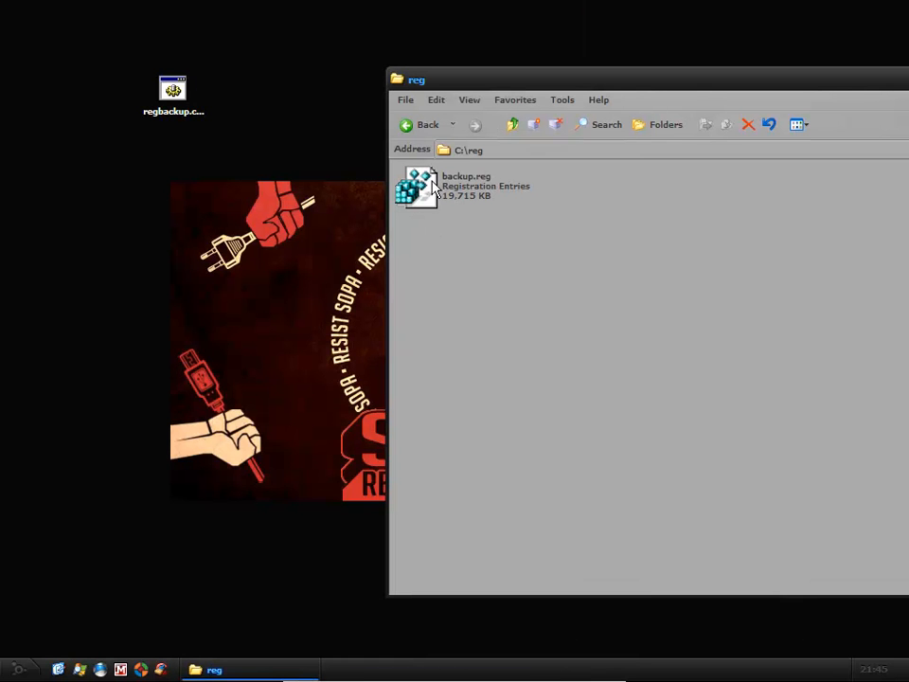
{"action": "right_click", "coordinate": [421, 186]}
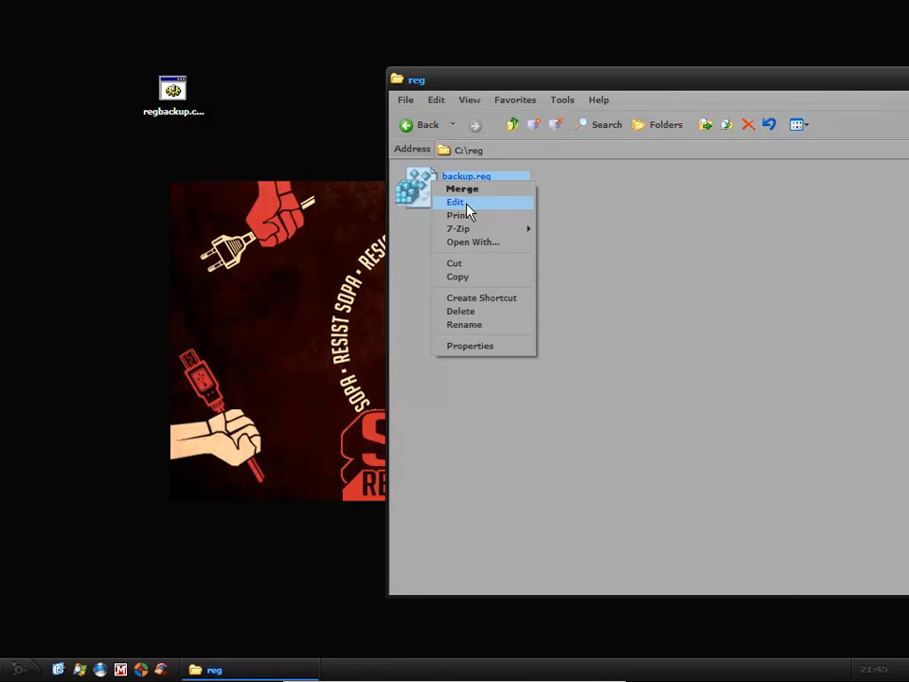
{"action": "left_click", "coordinate": [456, 201]}
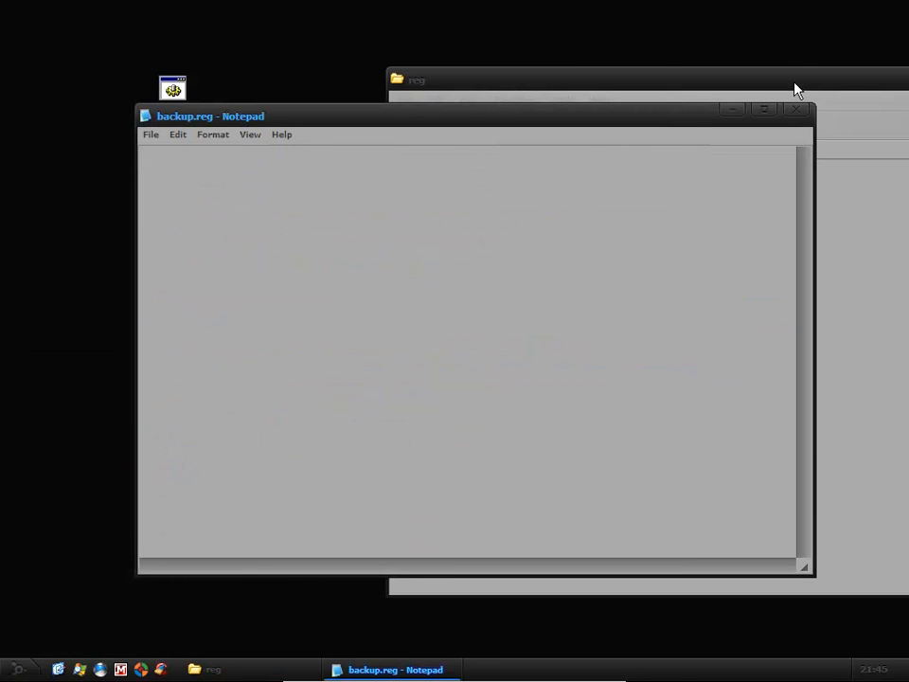
{"action": "left_click", "coordinate": [796, 108]}
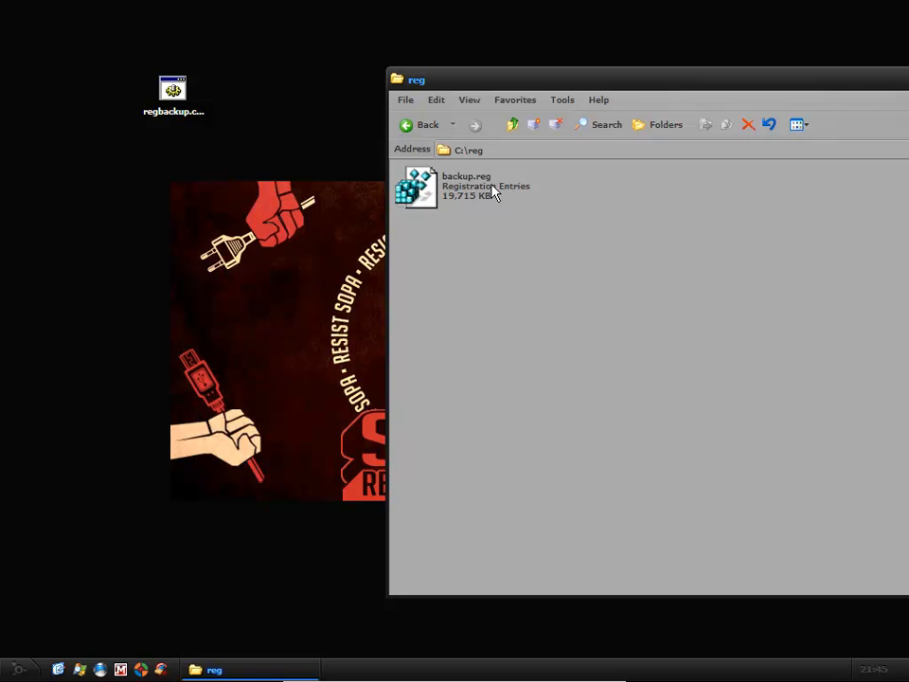
{"action": "mouse_move", "coordinate": [633, 93]}
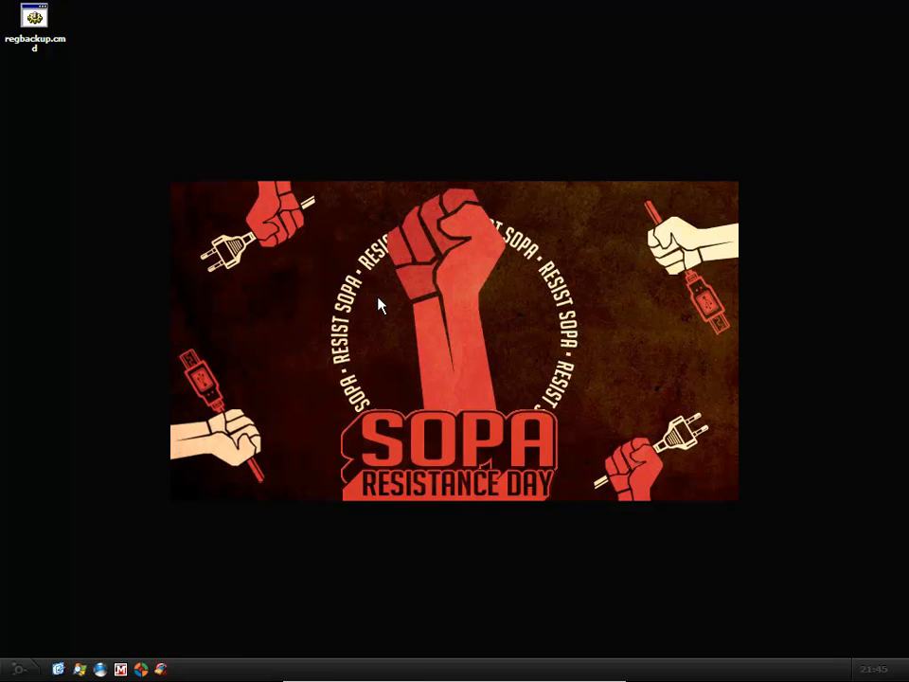
{"action": "mouse_move", "coordinate": [318, 72]}
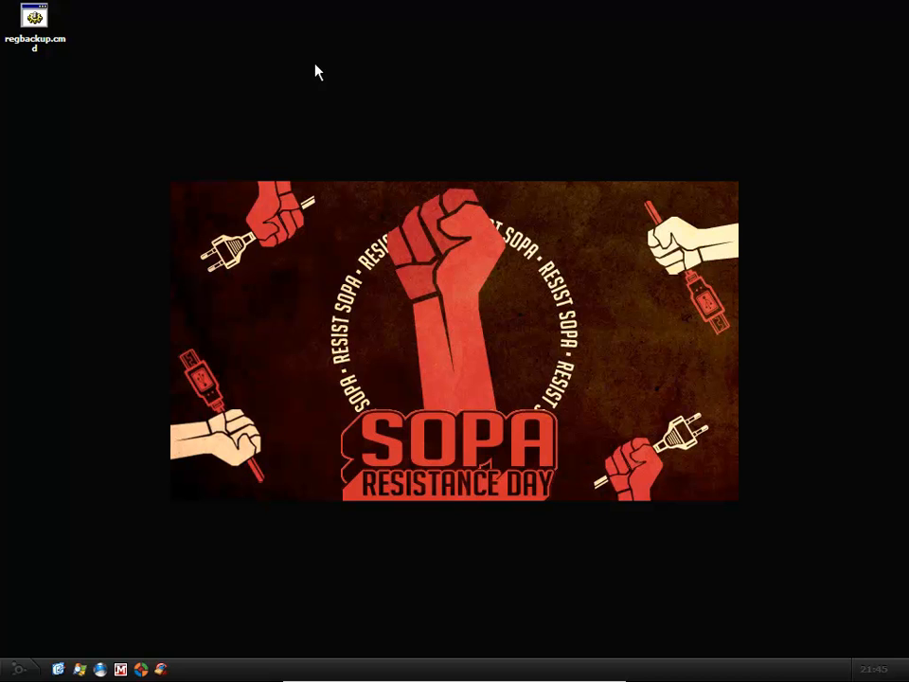
{"action": "mouse_move", "coordinate": [133, 144]}
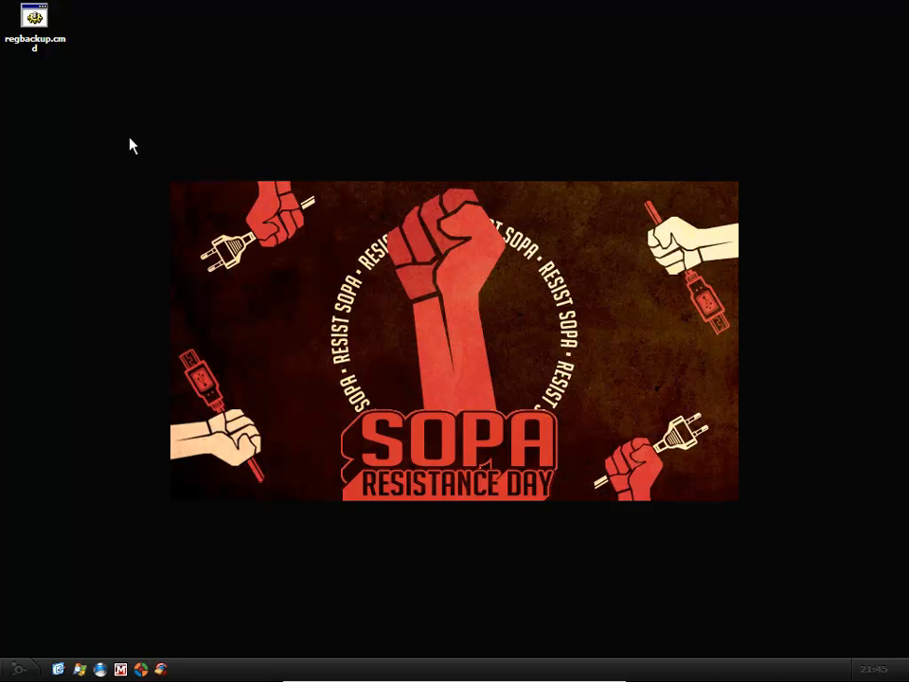
{"action": "mouse_move", "coordinate": [519, 548]}
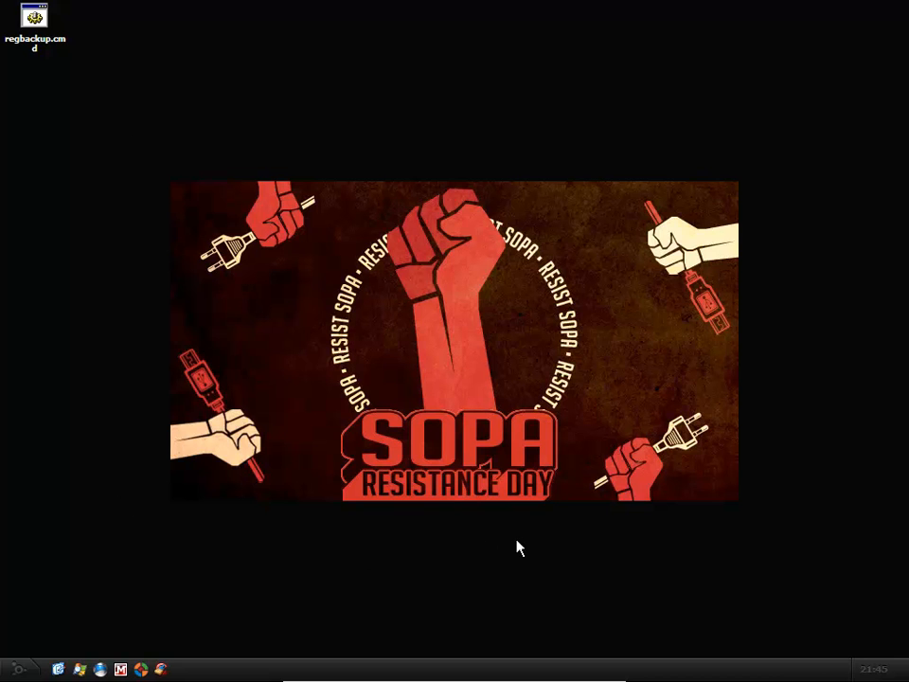
{"action": "mouse_move", "coordinate": [542, 566]}
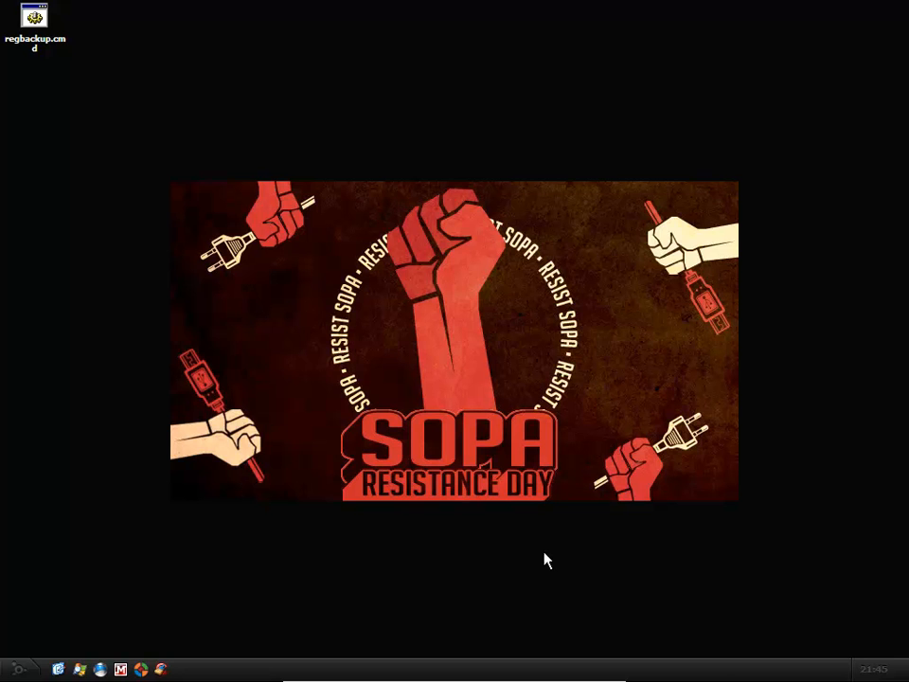
{"action": "mouse_move", "coordinate": [820, 600]}
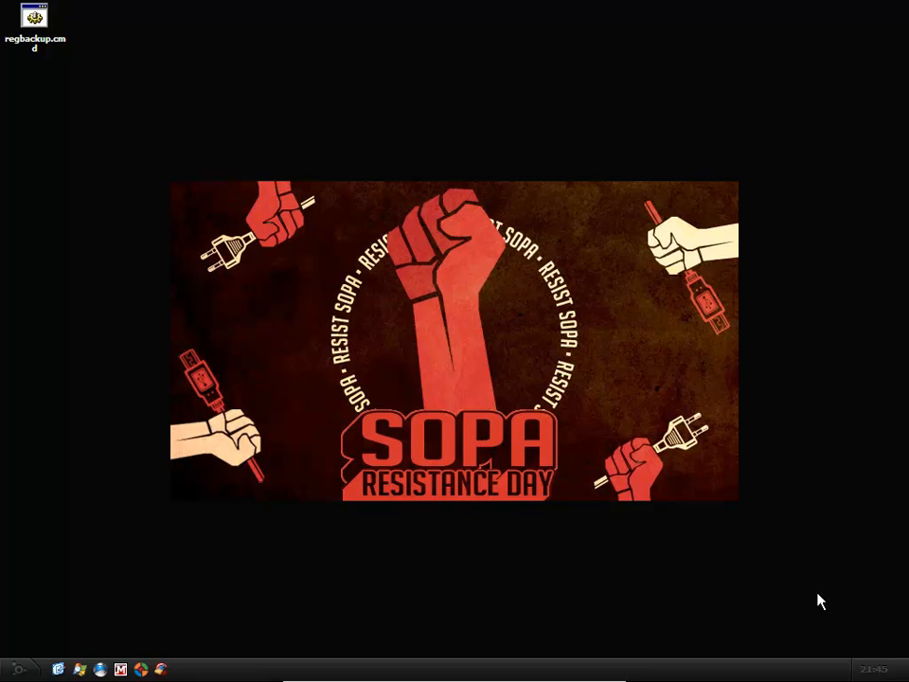